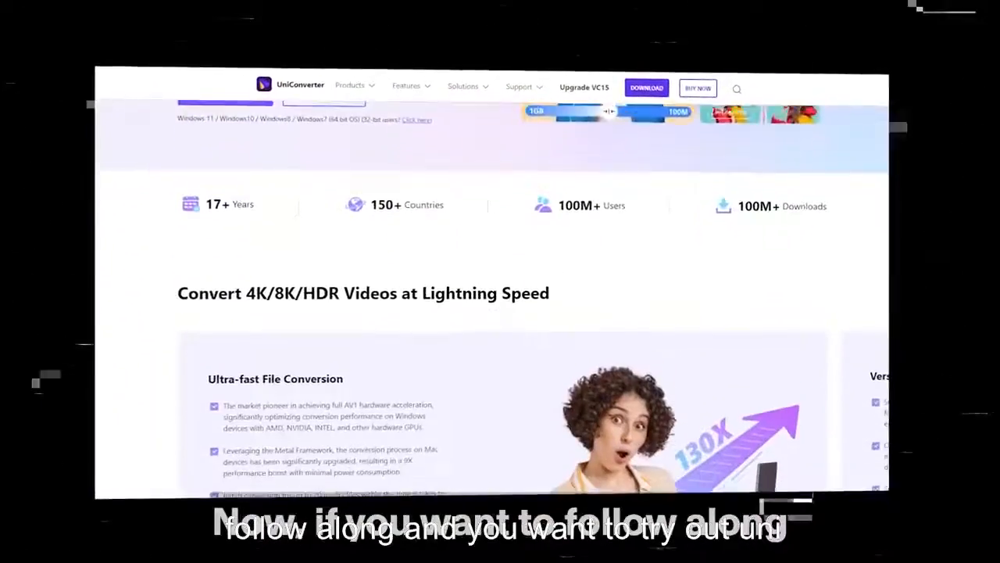
- Browse the Tools catalogue down to More Tools and AI Lab, then return to the Converter
scroll("down", 3)
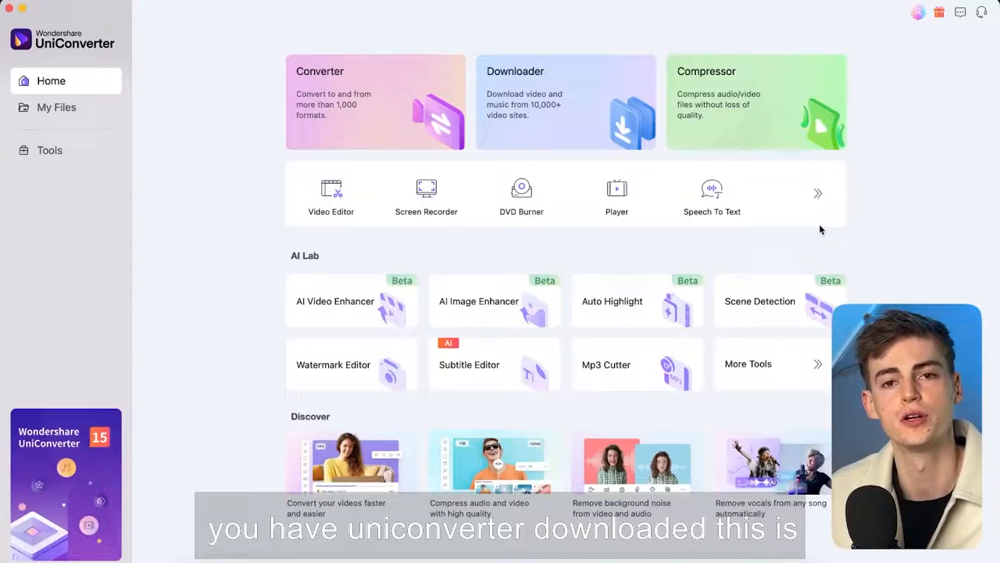
mouse_move(745, 280)
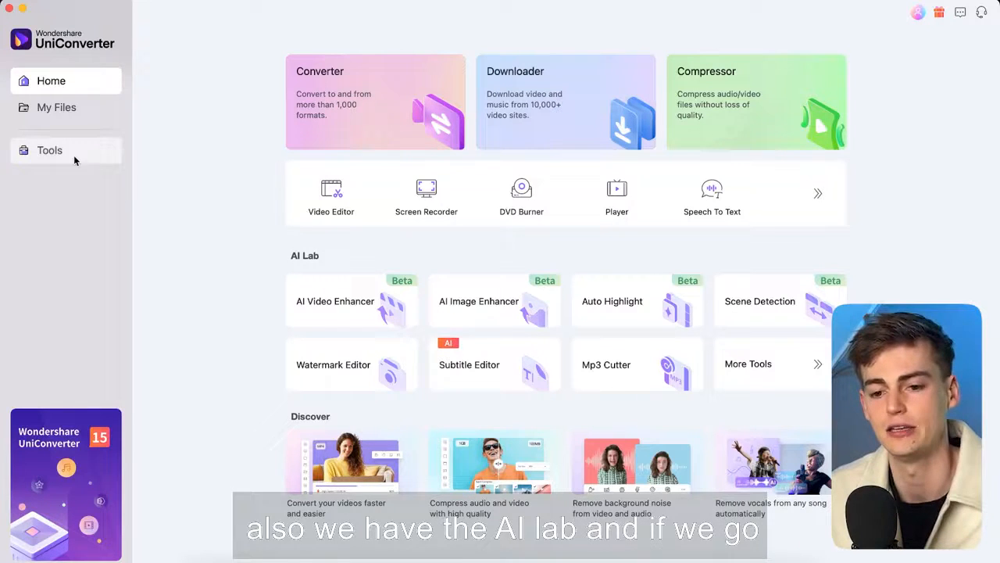
left_click(50, 150)
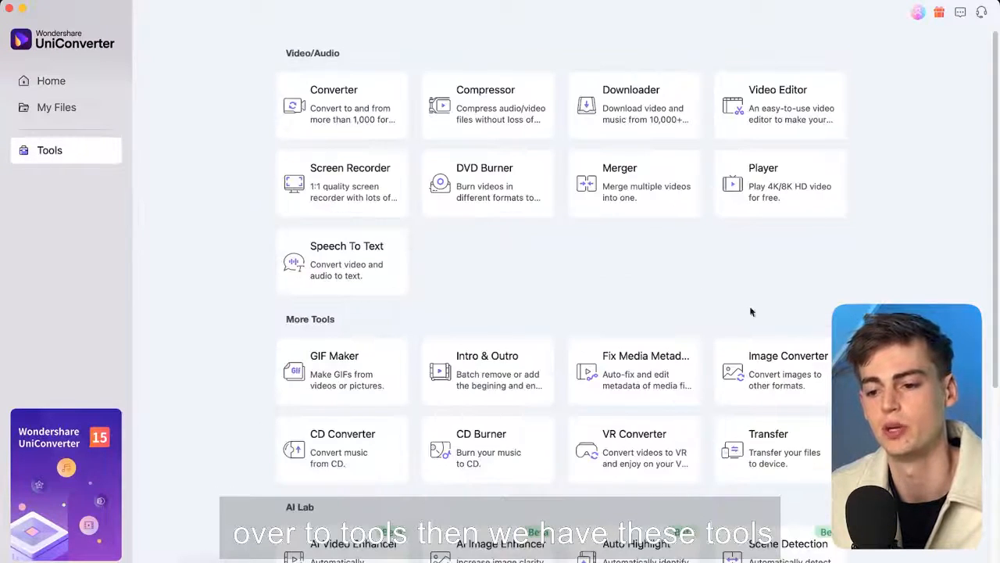
scroll("down", 3)
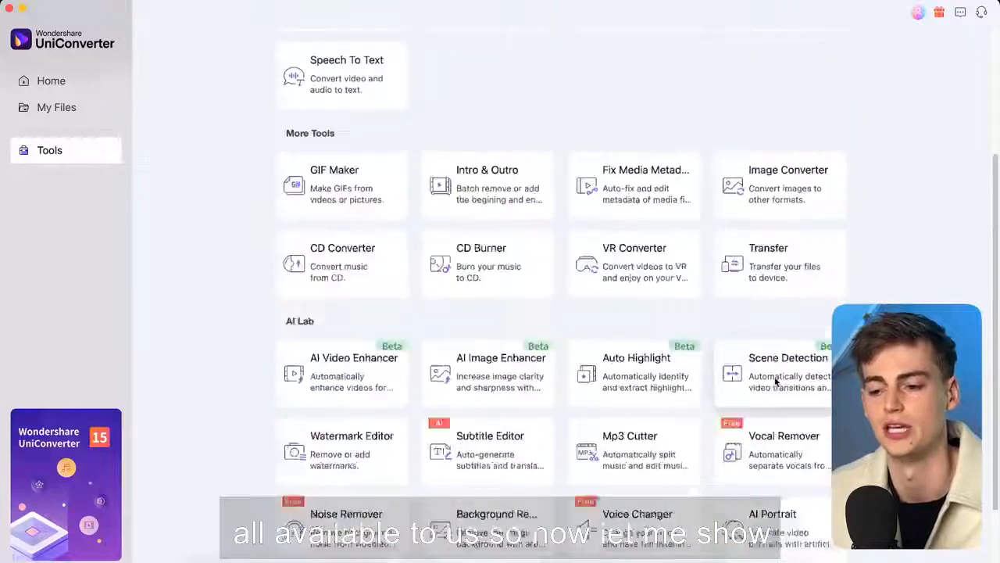
left_click(50, 81)
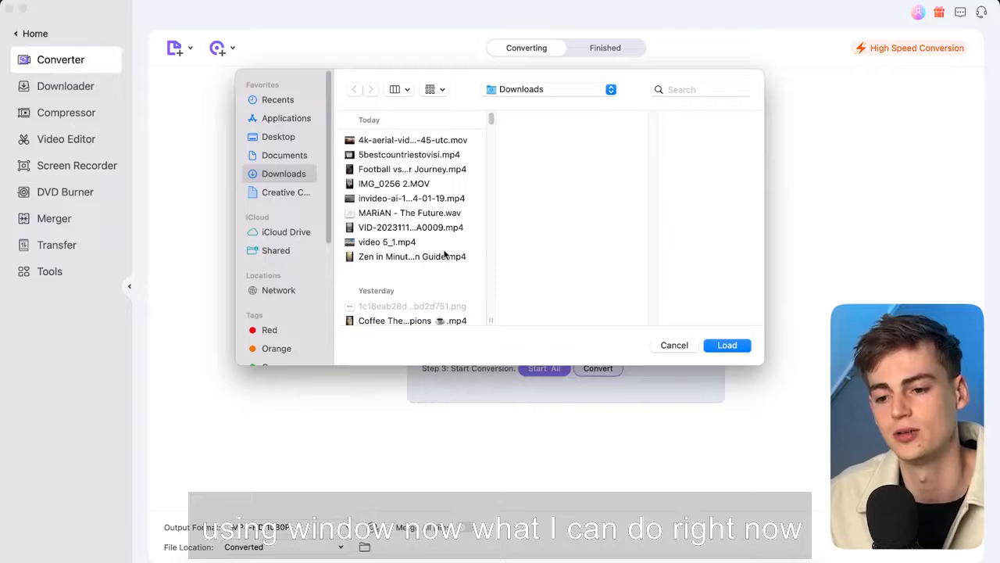
- Select IMG_0256 2.MOV from Downloads for conversion to a 1920×1080 MP4
left_click(394, 183)
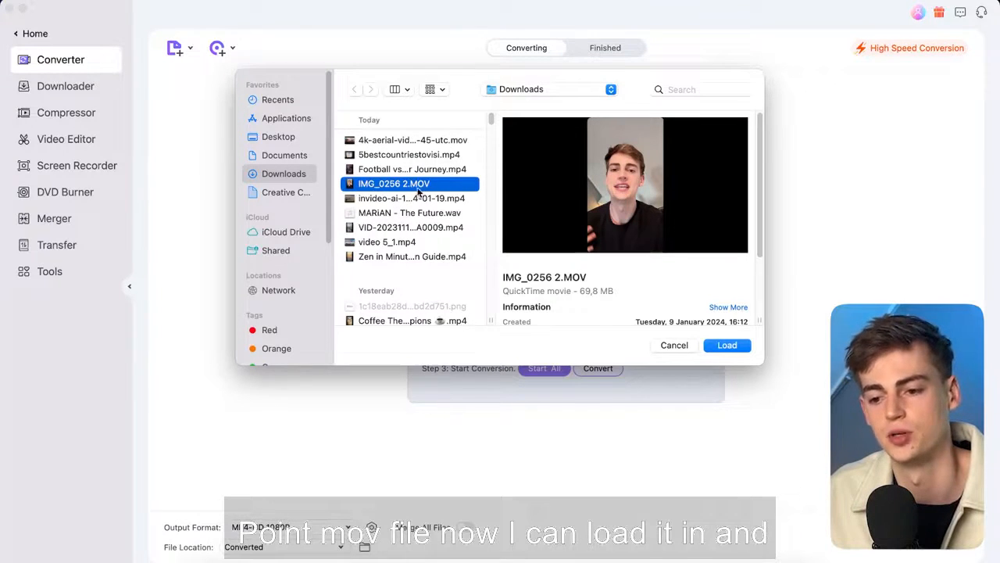
left_click(725, 346)
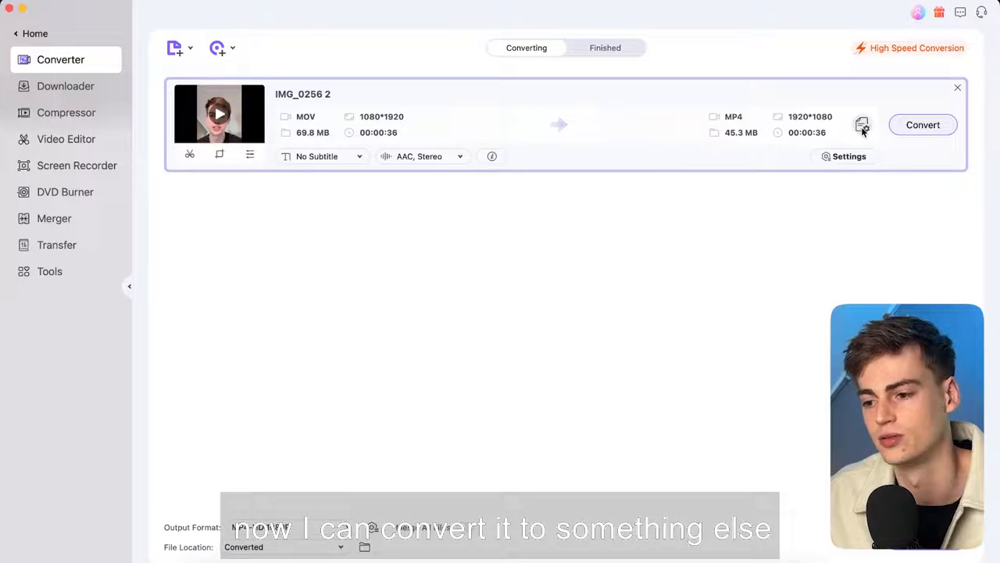
- Review the Video and Audio output formats, keeping MP4 at 1920×1080
left_click(863, 125)
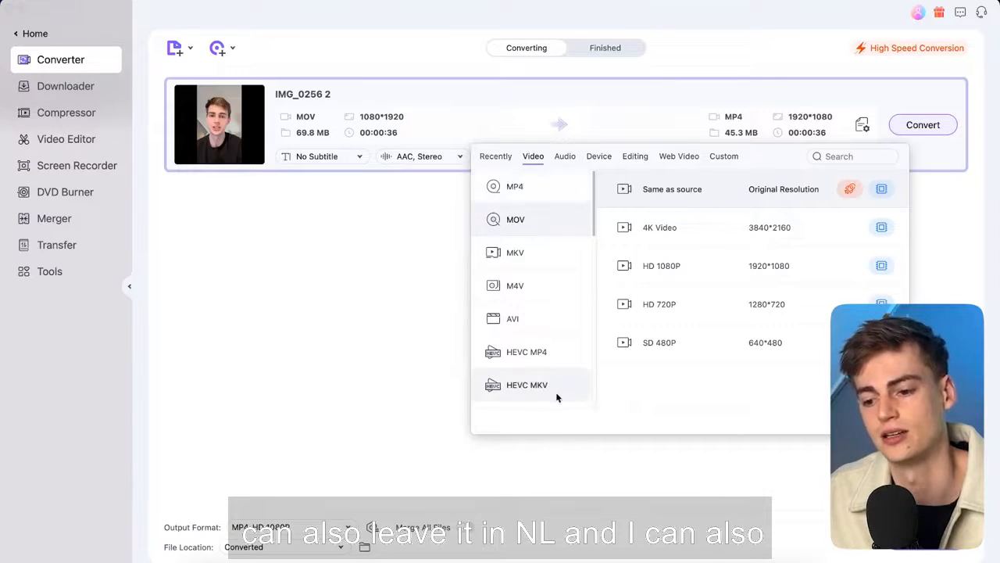
scroll("down", 3)
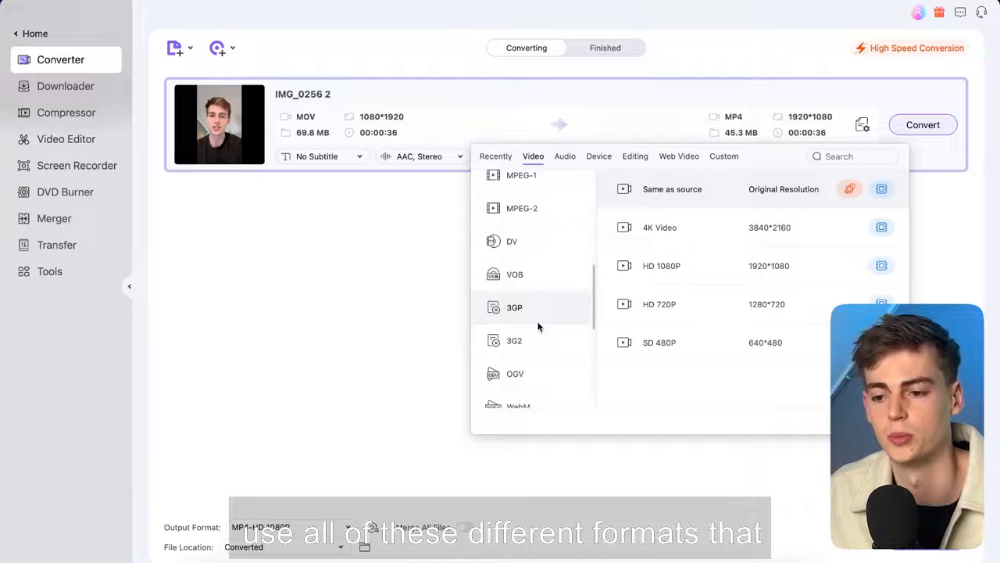
left_click(565, 156)
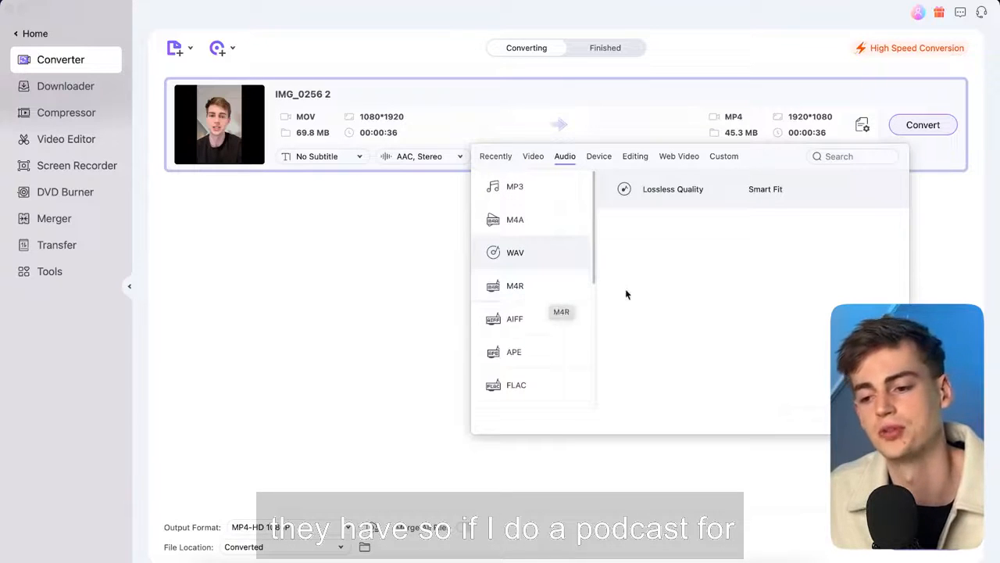
mouse_move(514, 250)
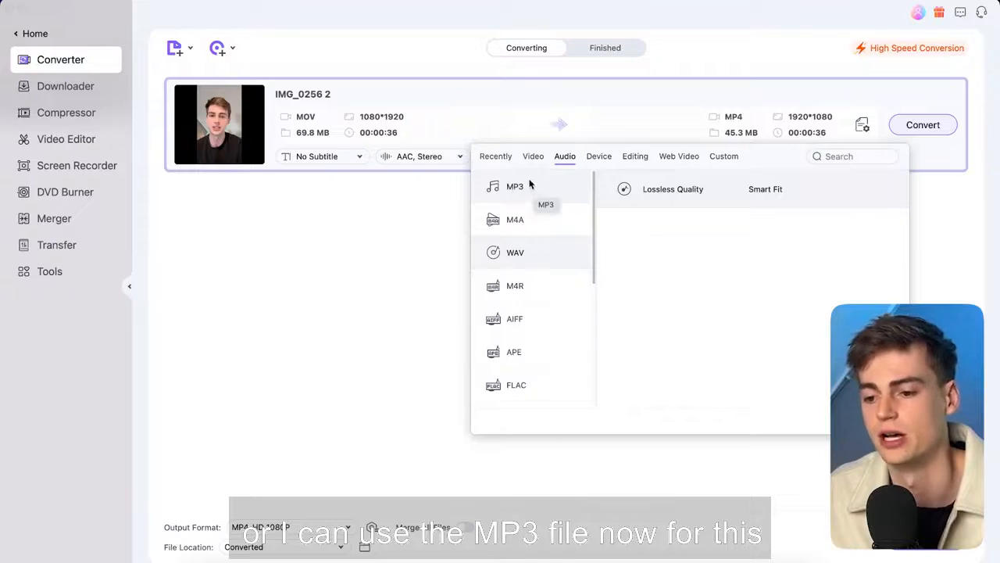
left_click(533, 156)
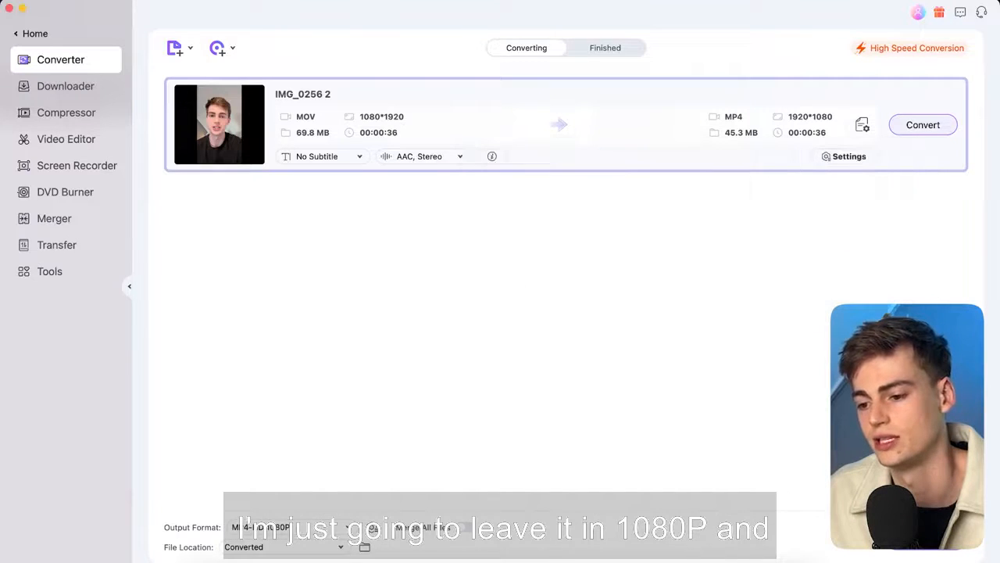
- Start converting the IMG_0256 2 clip and go back to the Home dashboard
left_click(922, 125)
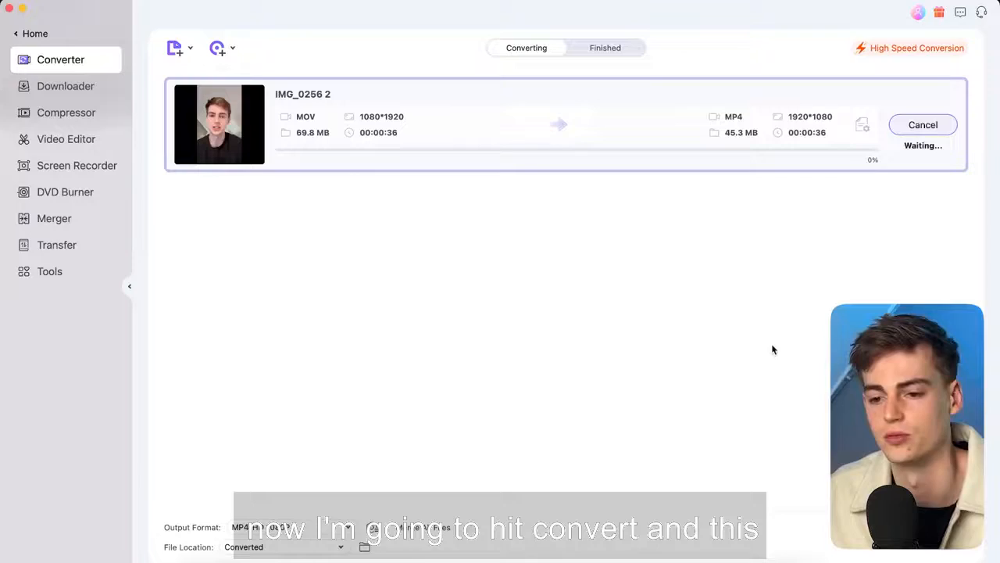
left_click(34, 33)
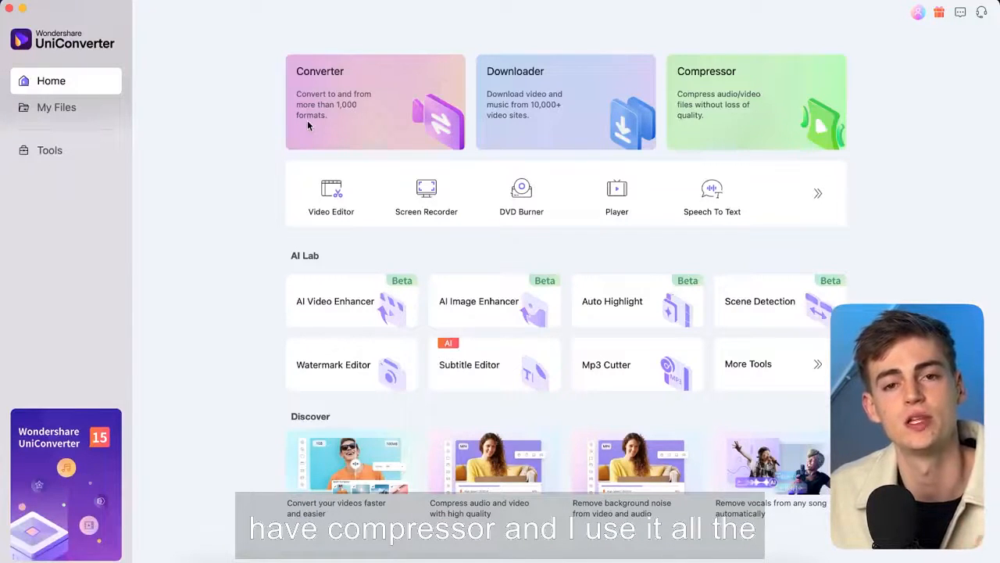
- Open the Compressor and add the 281.2 MB 4K aerial MOV
left_click(756, 101)
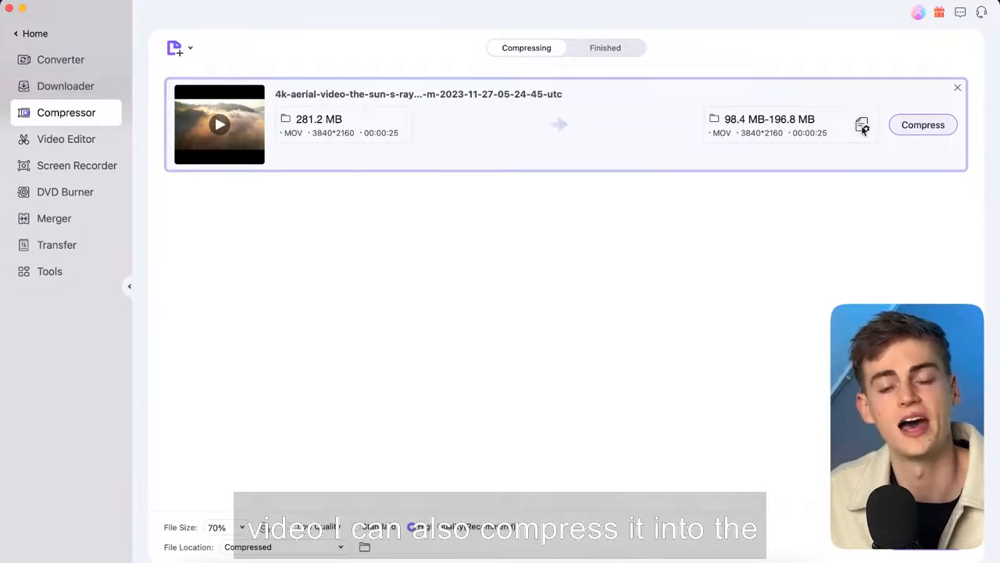
- Try compression quality at 100%, 95% and 66%, then confirm it at 70%
left_click(862, 125)
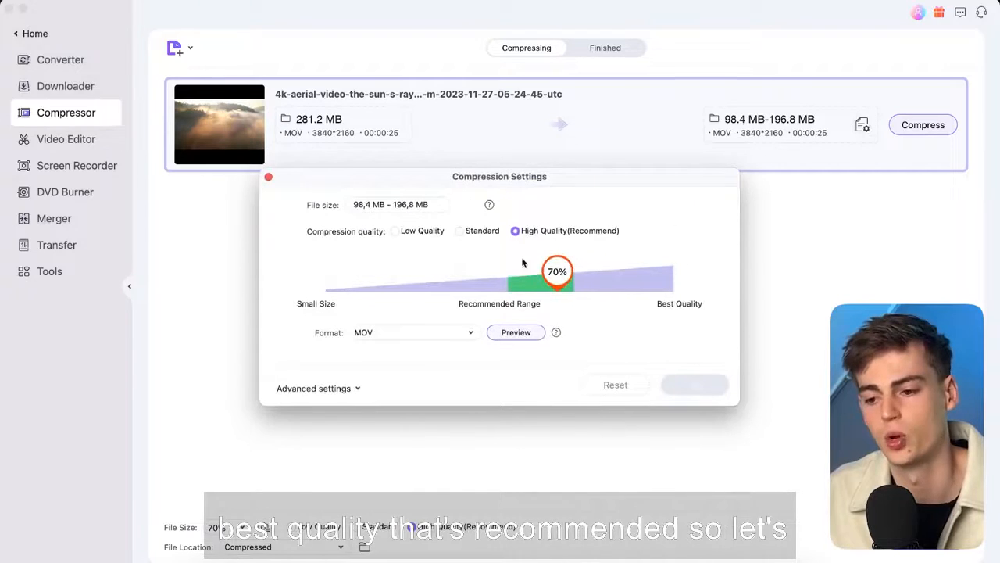
left_click_drag(556, 272, 673, 272)
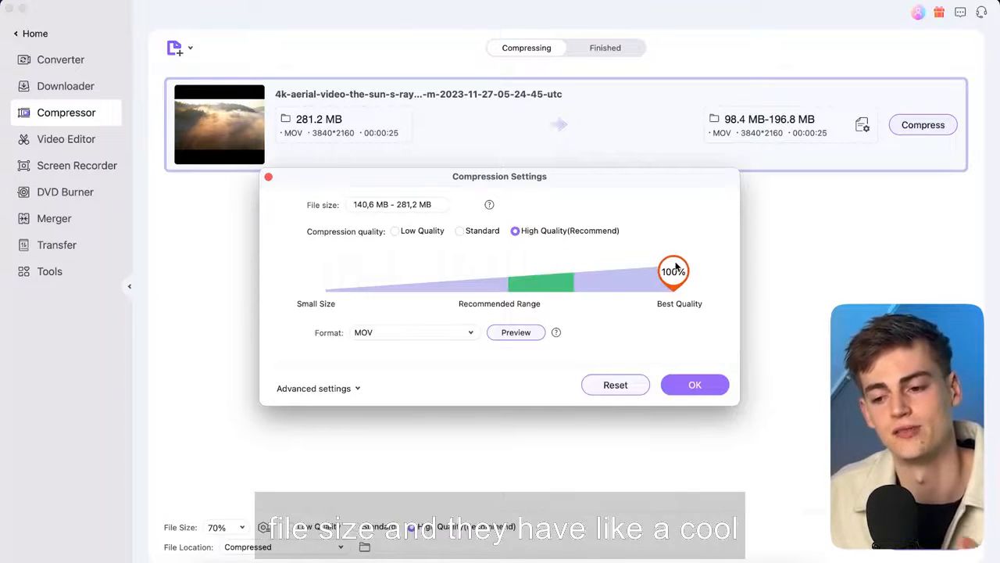
left_click_drag(673, 272, 653, 272)
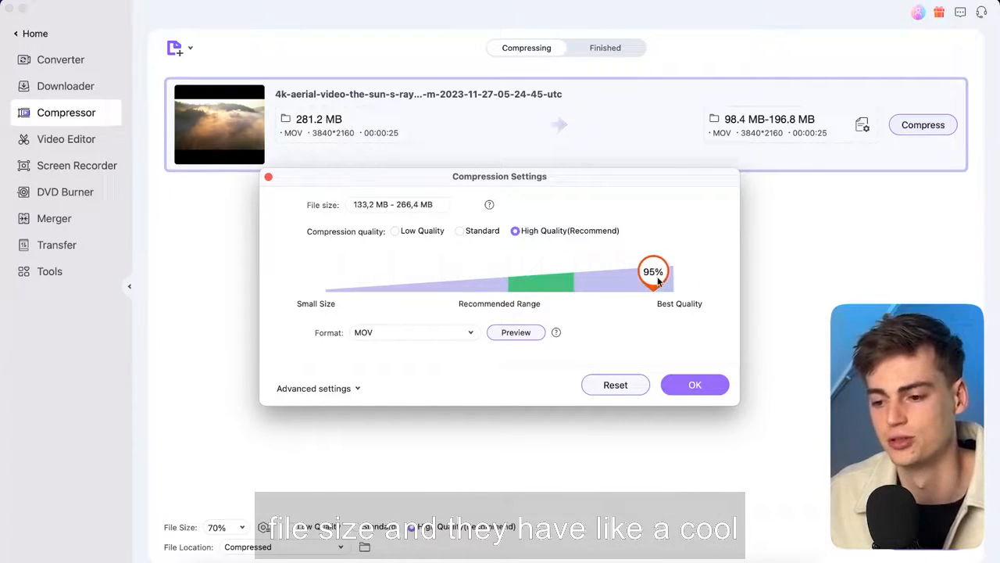
left_click_drag(654, 272, 540, 272)
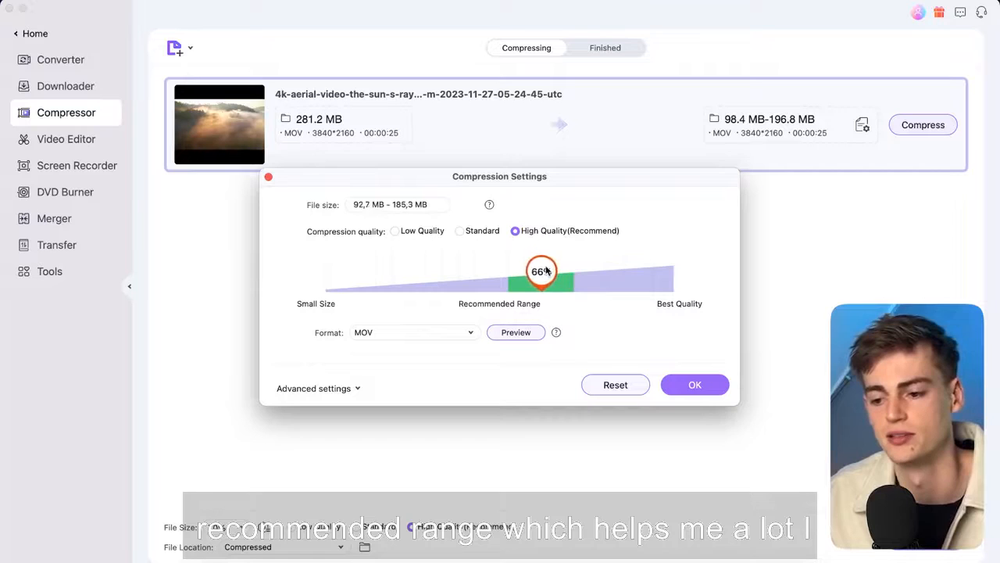
left_click_drag(540, 272, 556, 272)
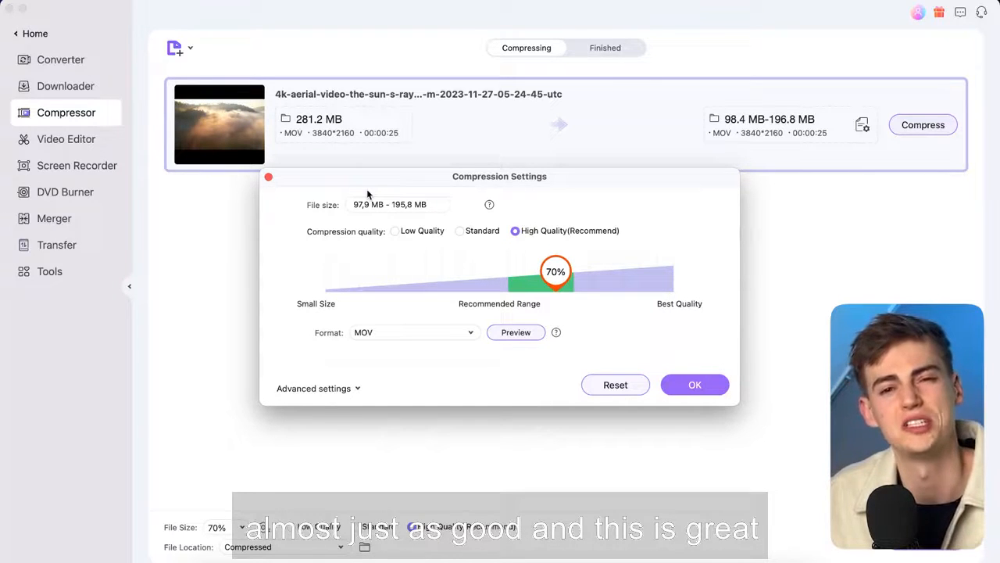
left_click(694, 385)
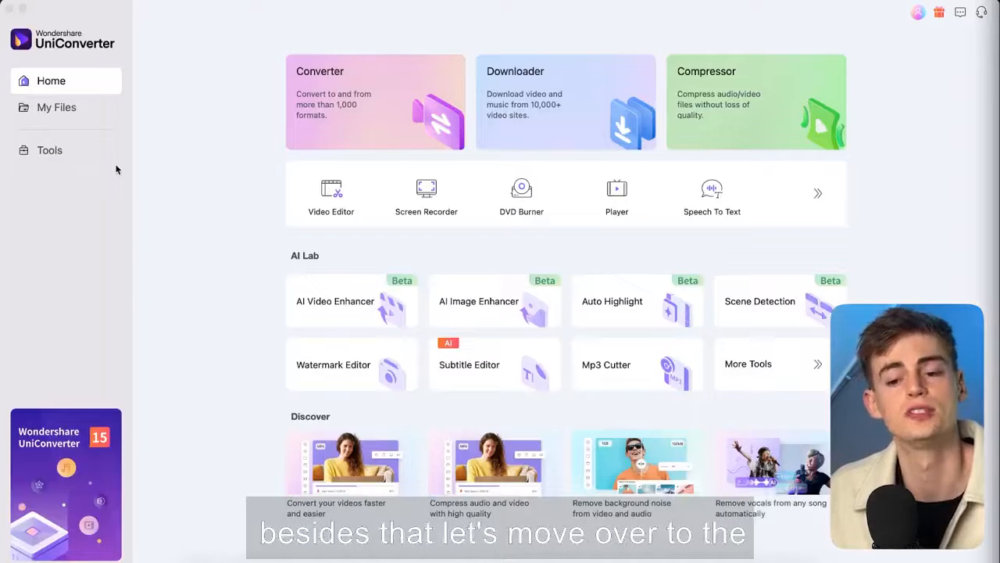
- Scroll the Tools catalogue down to the More Tools and AI Lab sections
left_click(50, 150)
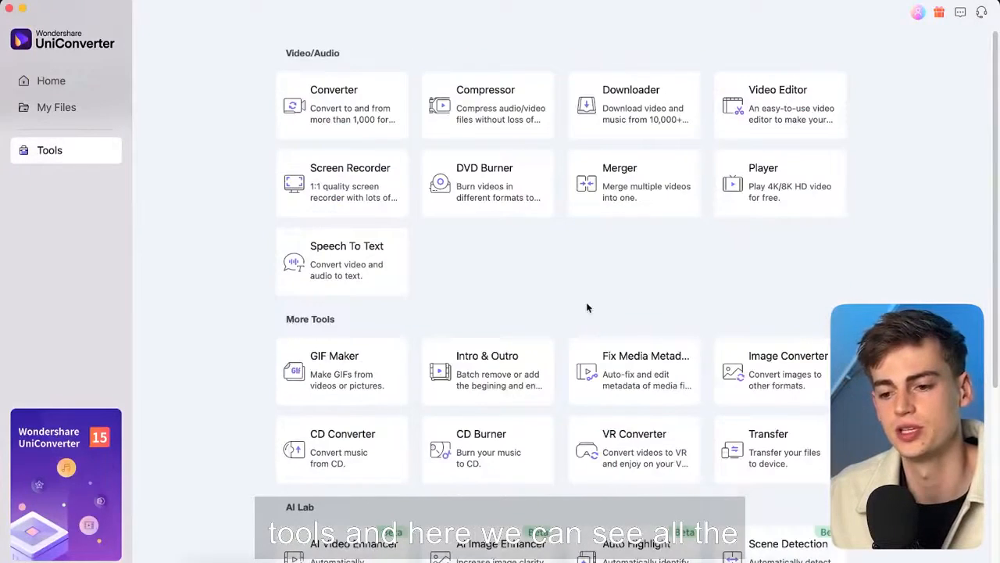
mouse_move(425, 266)
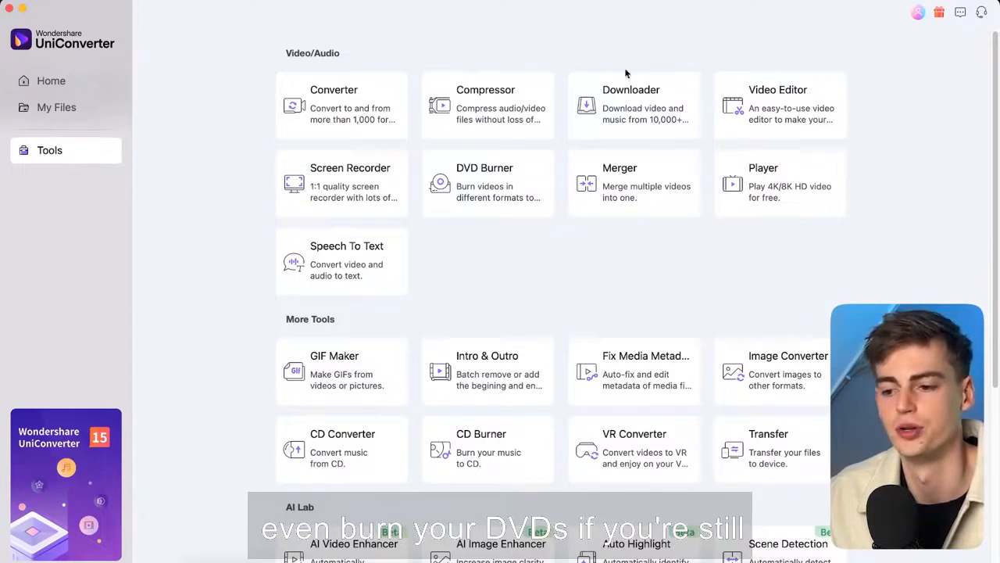
scroll("down", 3)
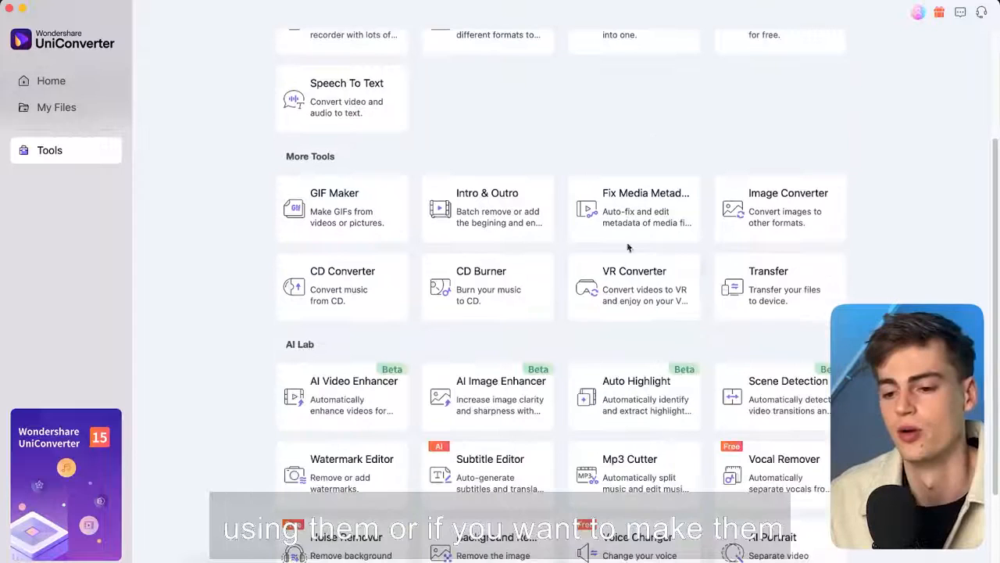
scroll("down", 3)
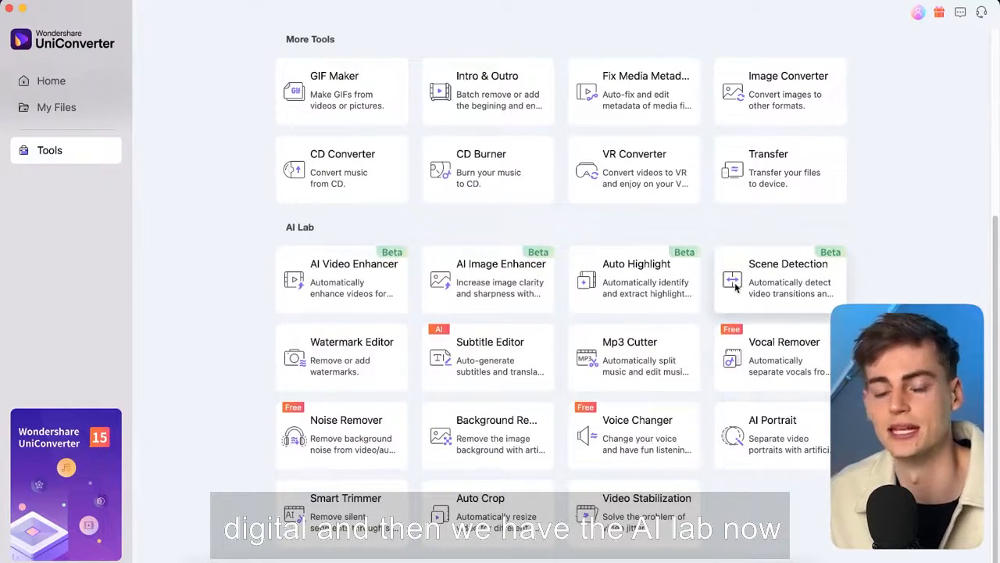
mouse_move(464, 233)
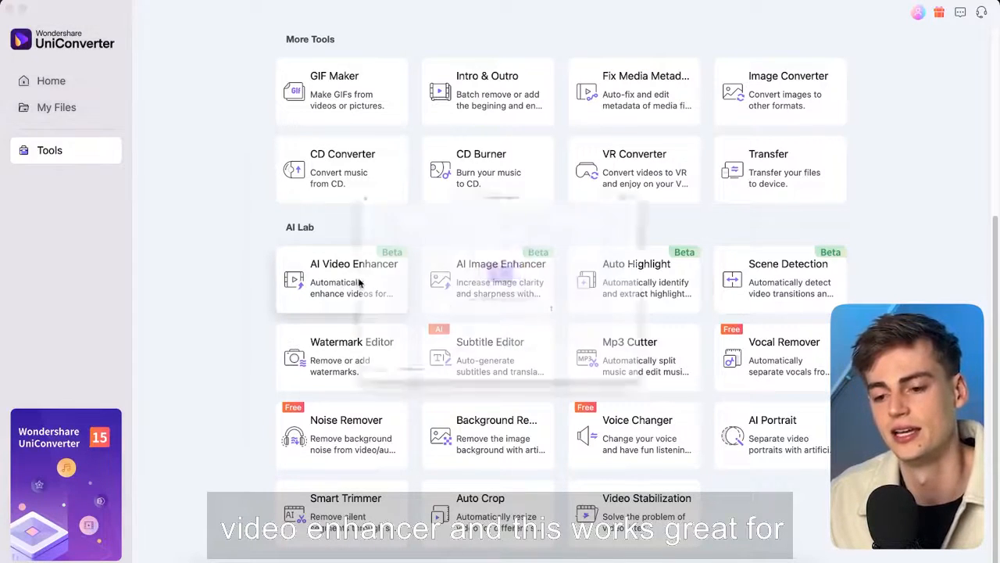
- Load the VID-20231117-WA0009 clip into the AI Video Enhancer
left_click(353, 278)
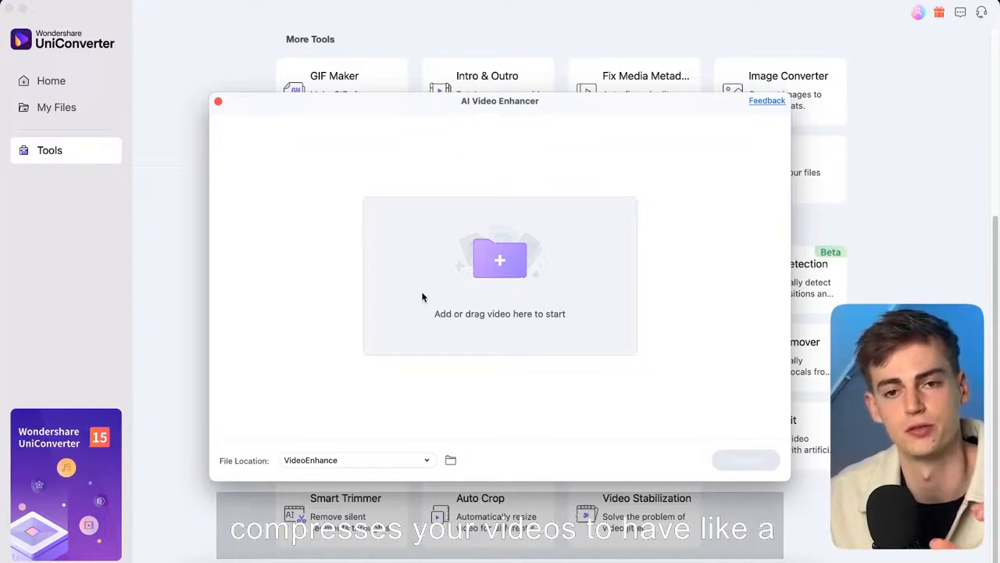
mouse_move(472, 173)
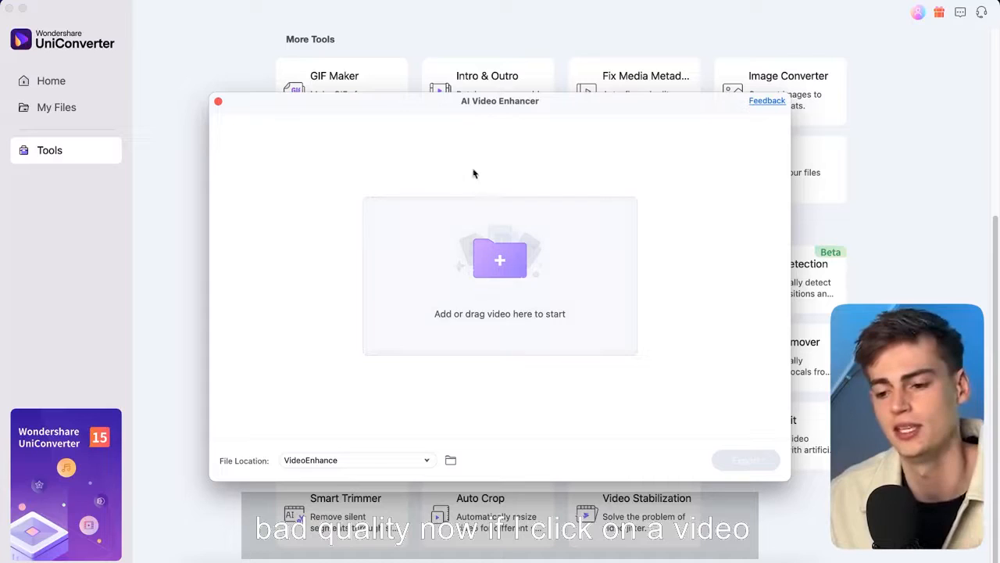
left_click(501, 259)
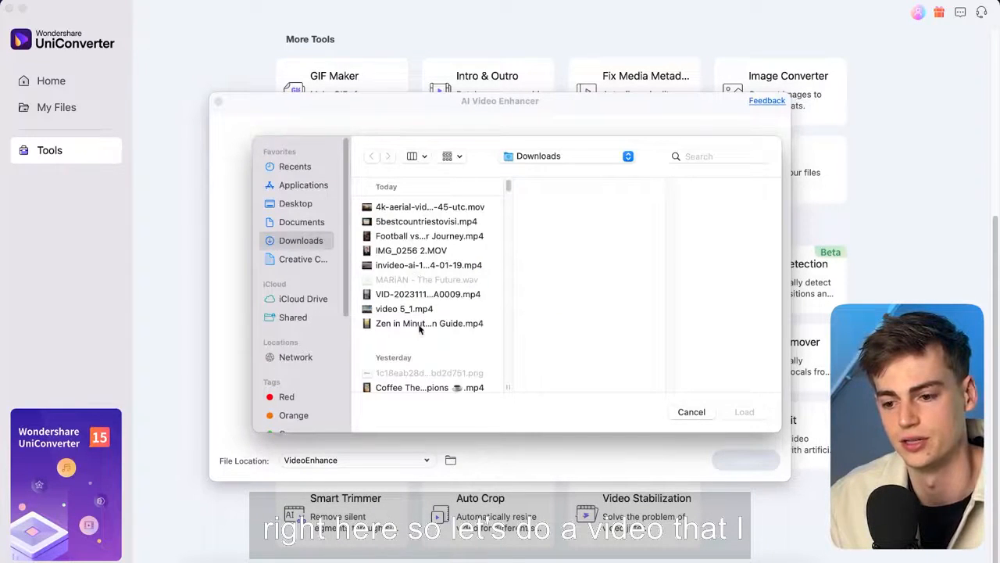
left_click(428, 294)
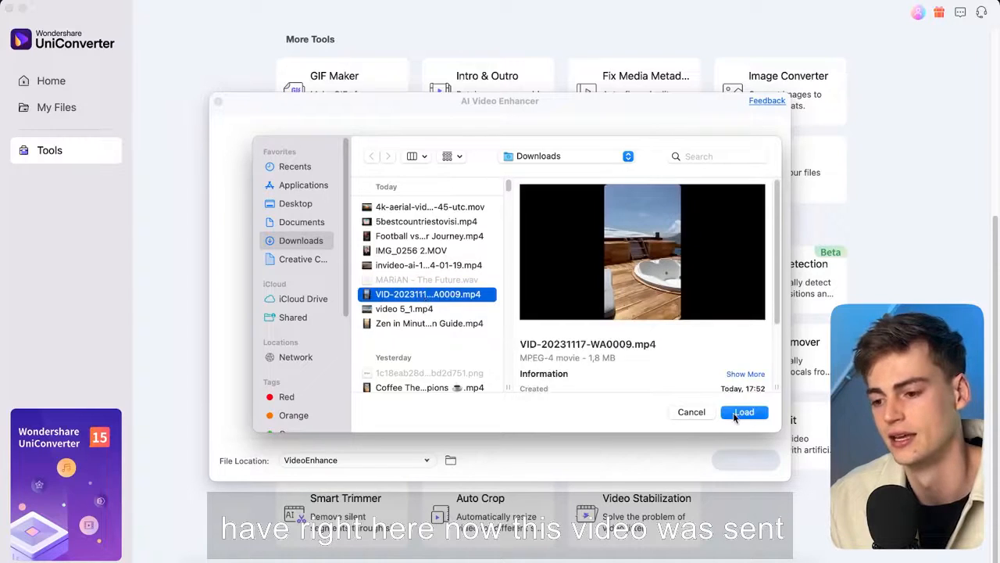
left_click(744, 413)
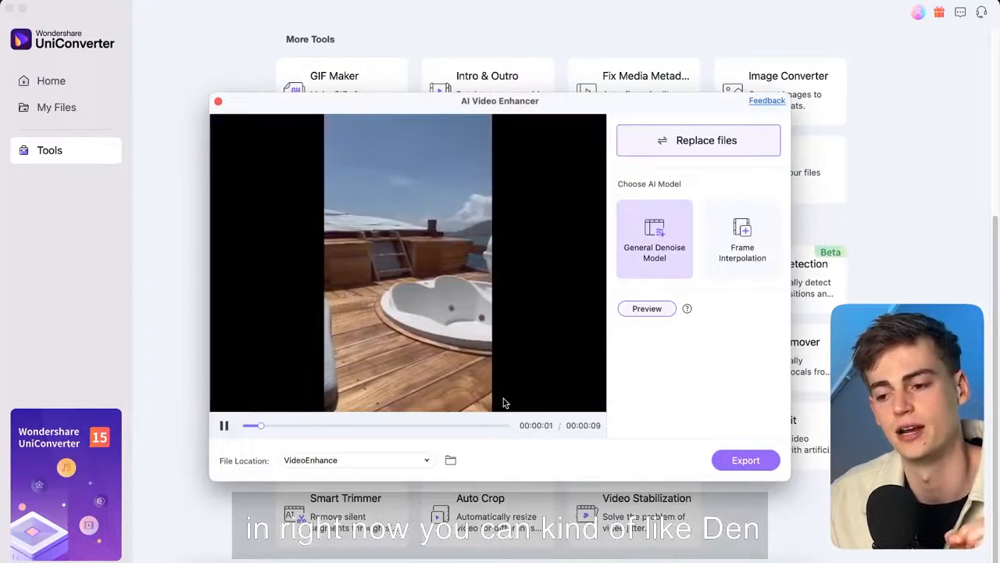
- Switch the enhancement model to Frame Interpolation and review its 2X/4X settings
left_click(225, 425)
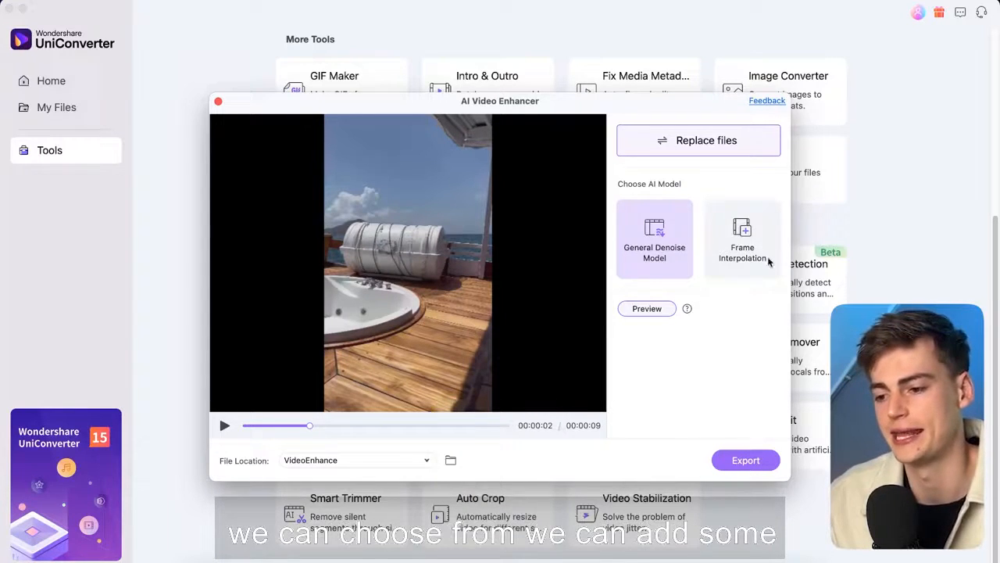
left_click(741, 237)
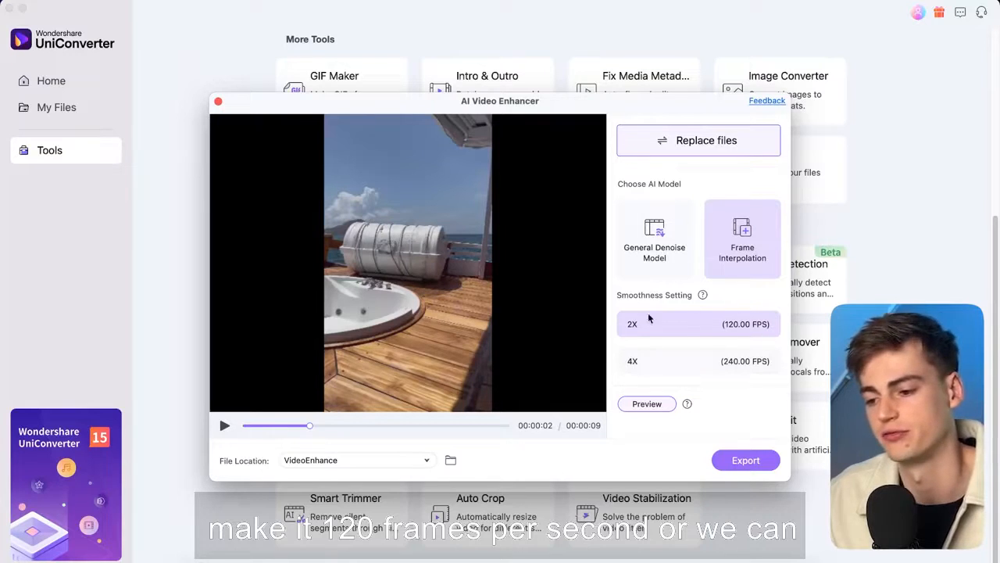
mouse_move(712, 261)
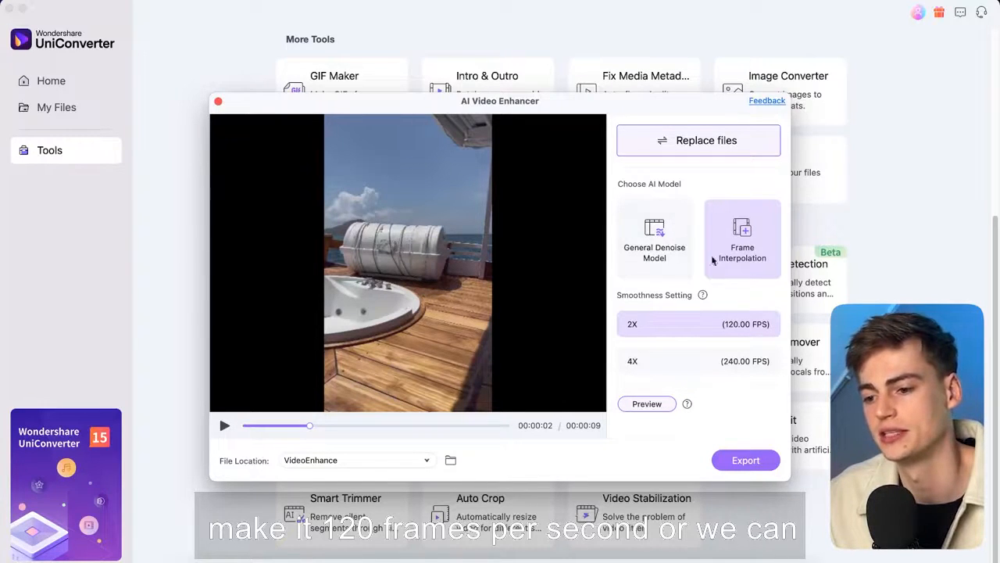
left_click(653, 238)
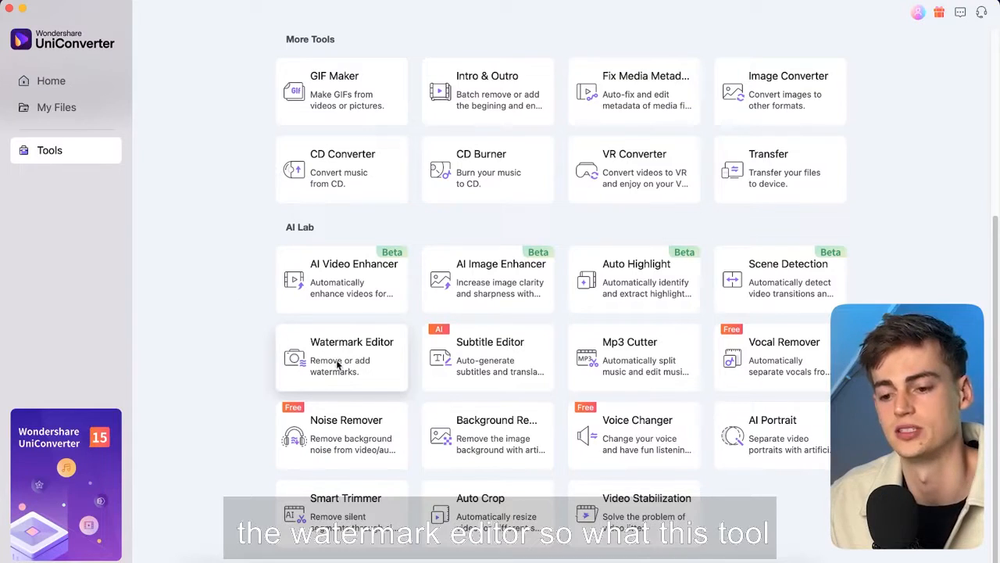
- Load IMG_0256 2.MOV into the Watermark Editor's Add Watermark mode
left_click(341, 356)
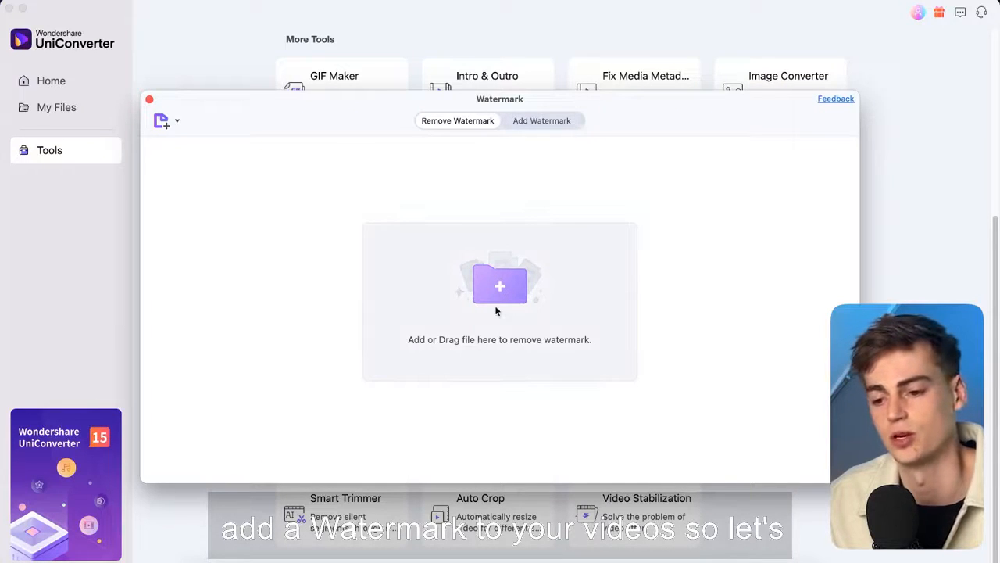
left_click(540, 120)
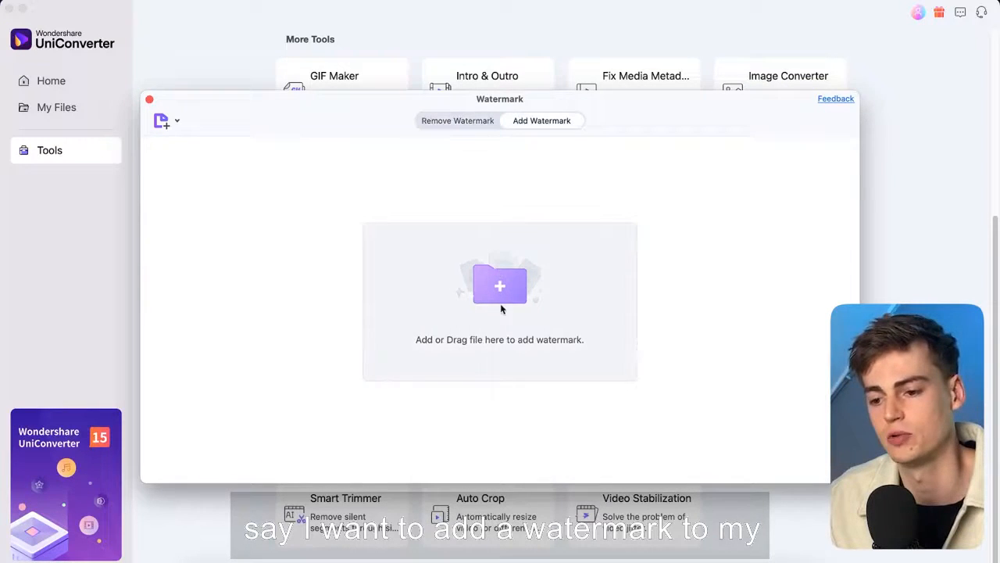
left_click(501, 284)
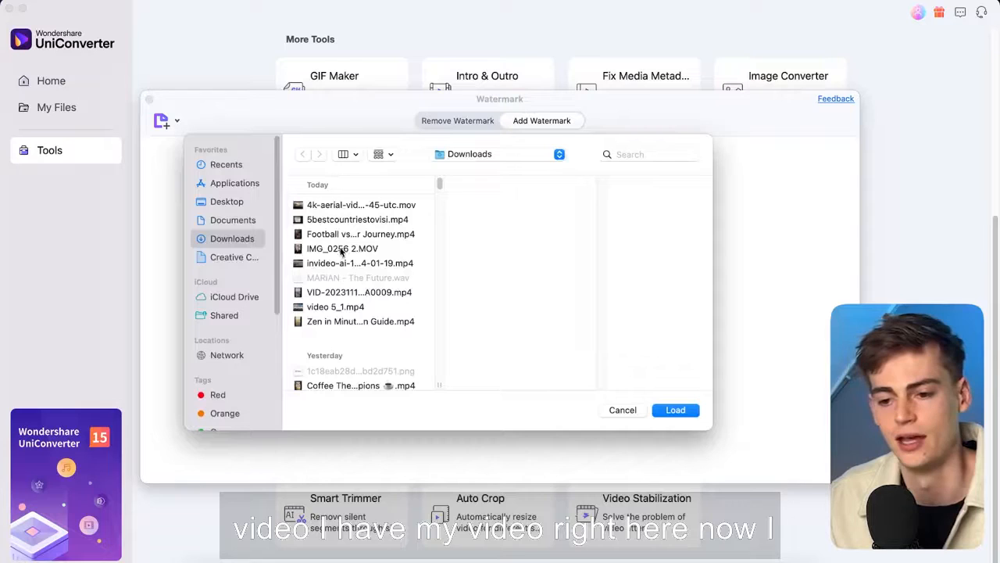
mouse_move(347, 278)
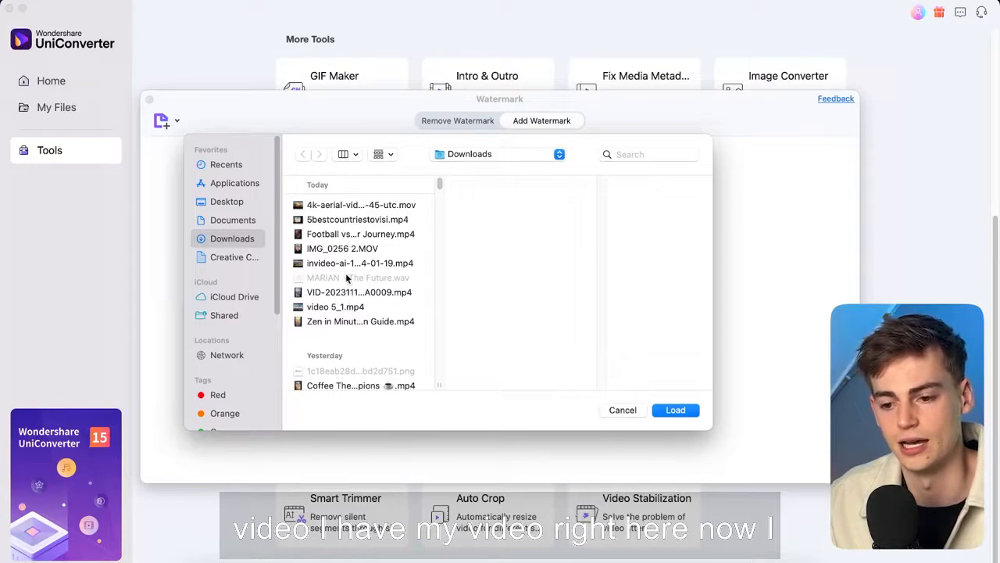
left_click(341, 247)
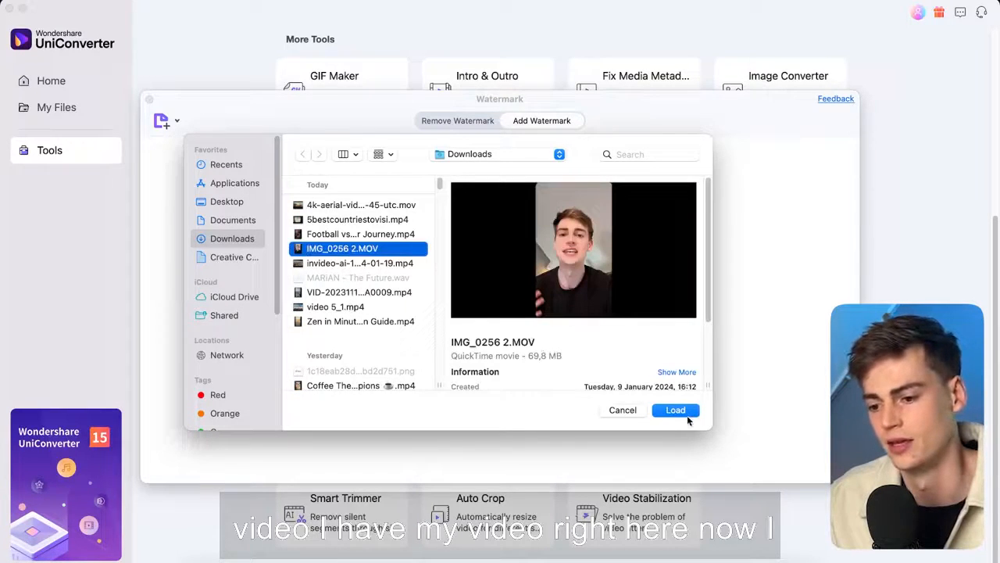
left_click(676, 409)
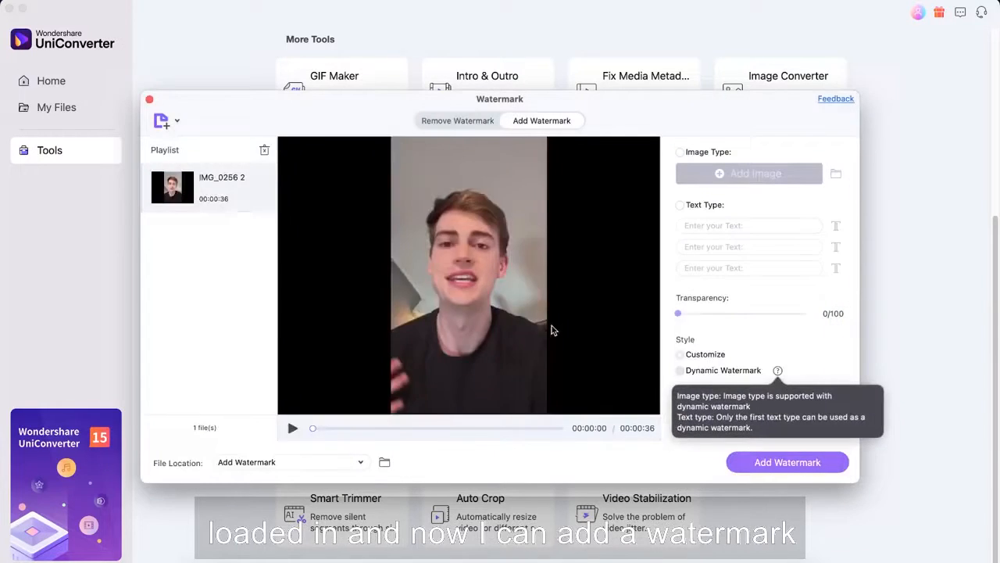
- Apply a 'Dan' text watermark to the clip, then switch to Remove Watermark mode
left_click(292, 428)
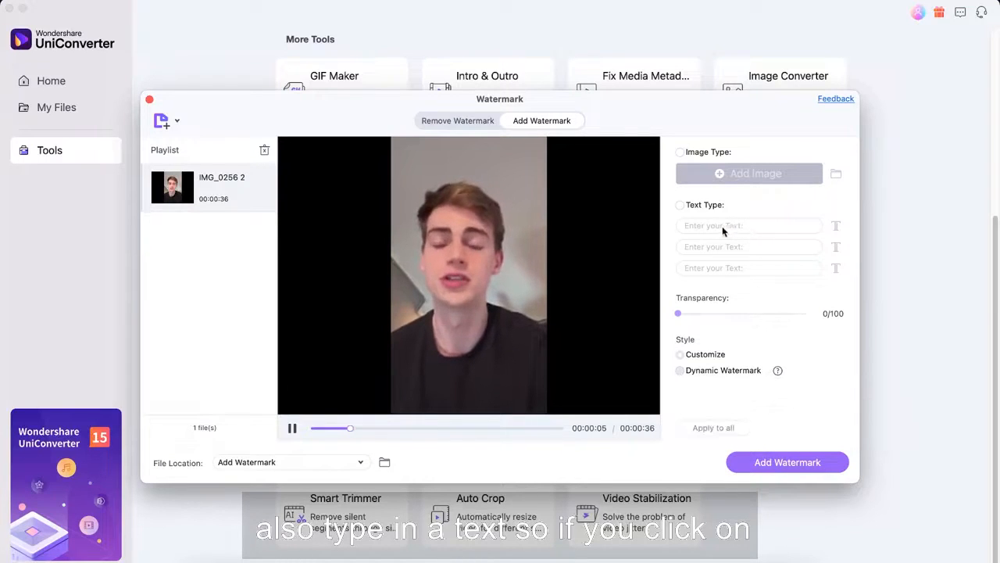
left_click(678, 205)
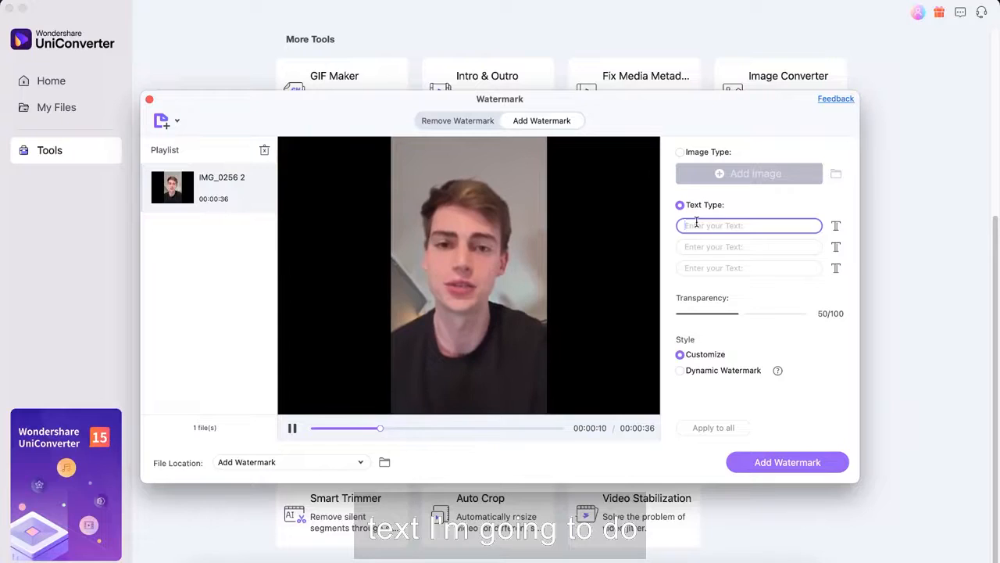
type("Dan")
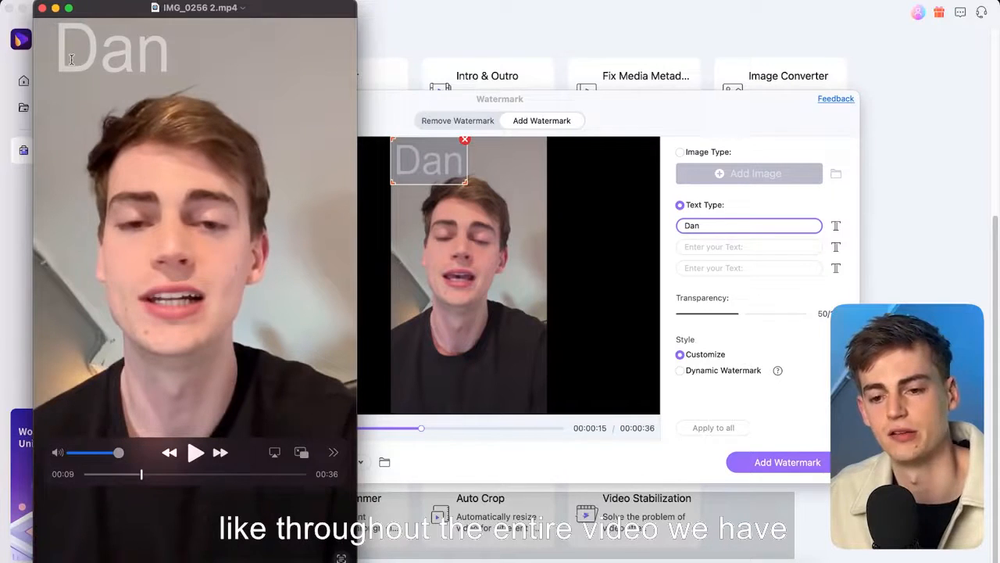
left_click(458, 120)
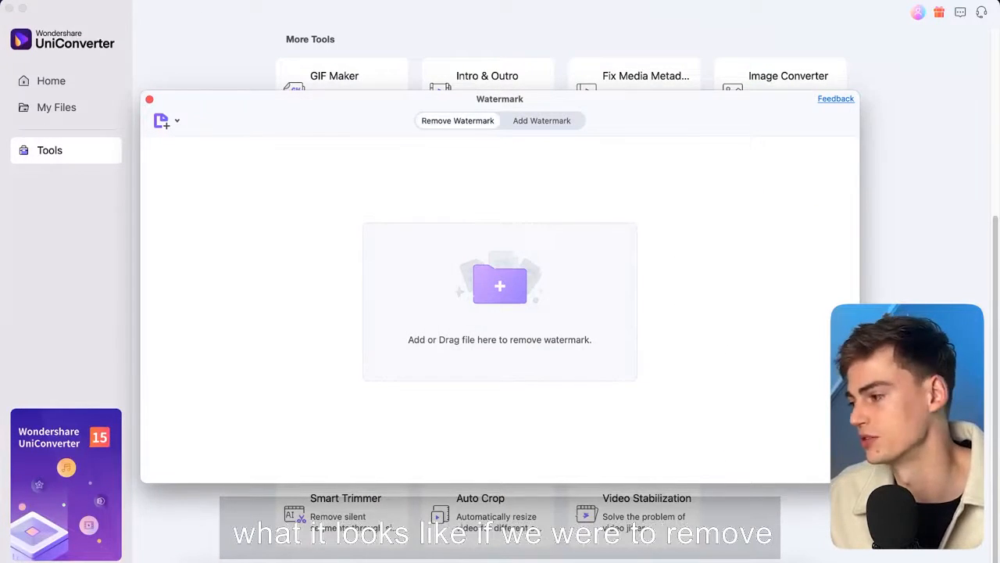
- Box the Dan text on the watermarked clip, remove it and play the cleaned result
left_click(500, 285)
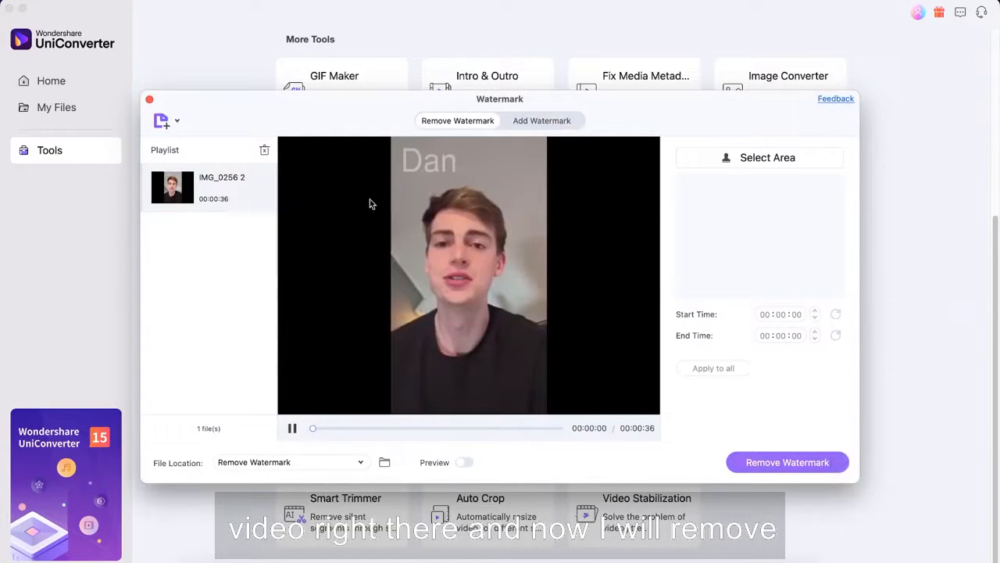
left_click(766, 156)
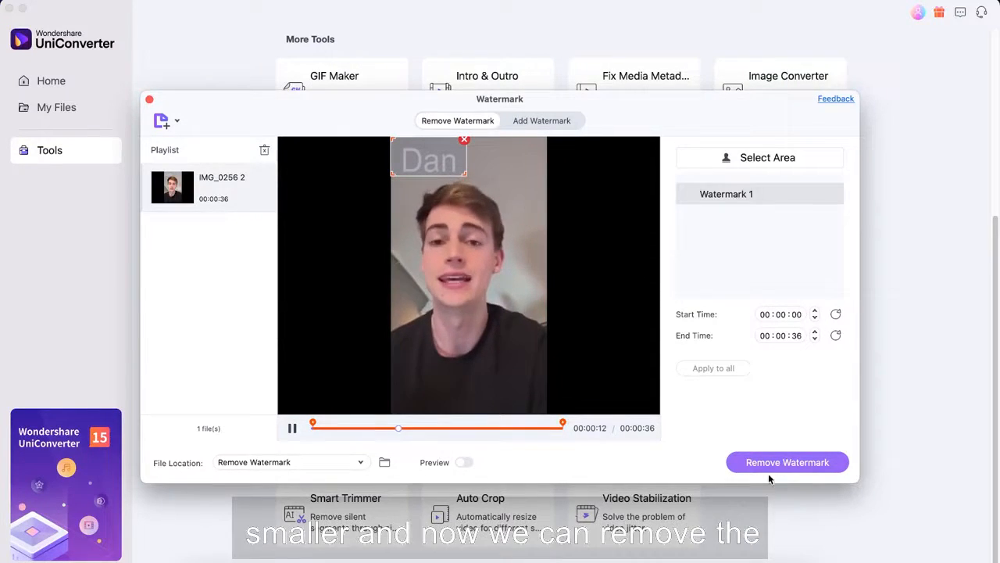
left_click(788, 463)
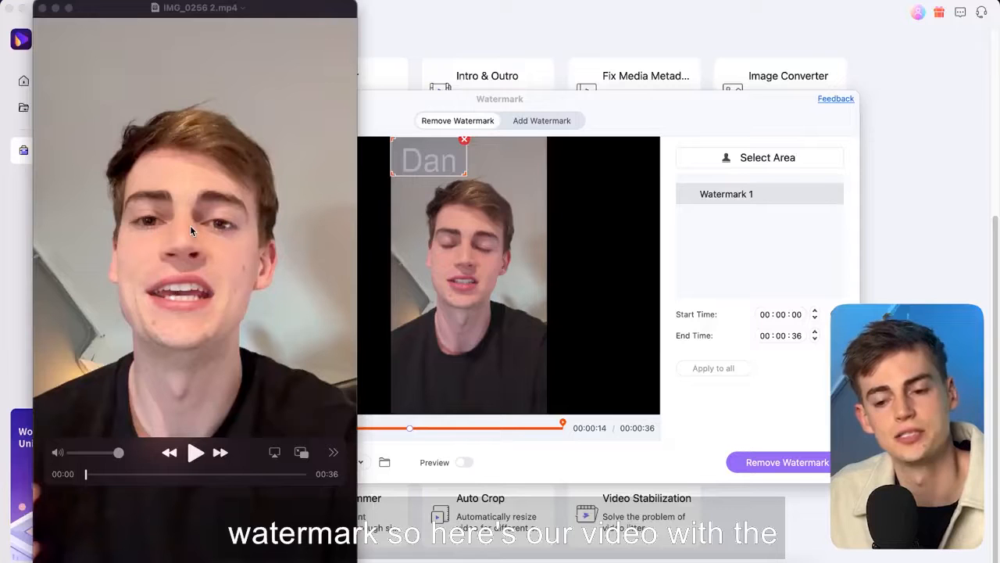
left_click(196, 451)
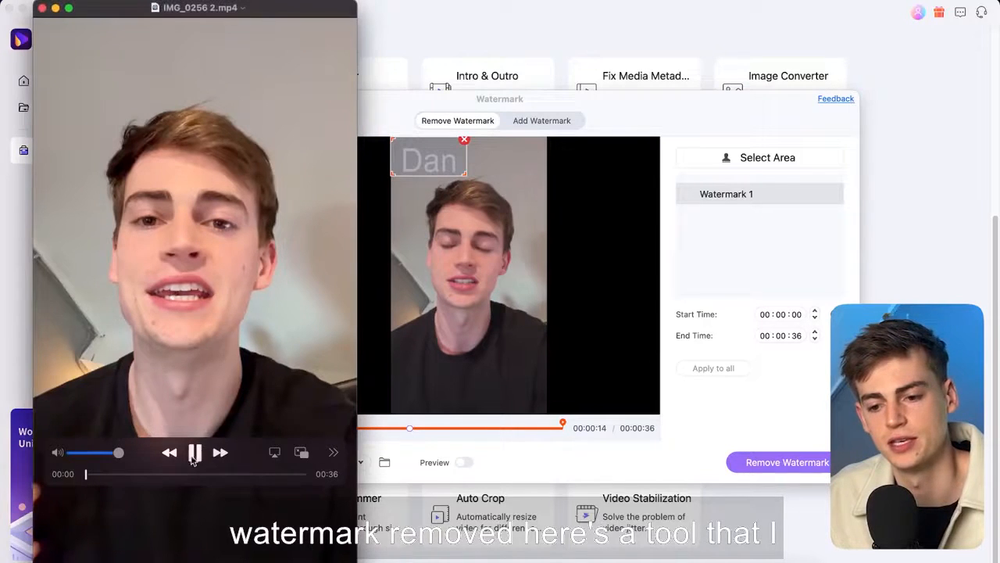
left_click(193, 453)
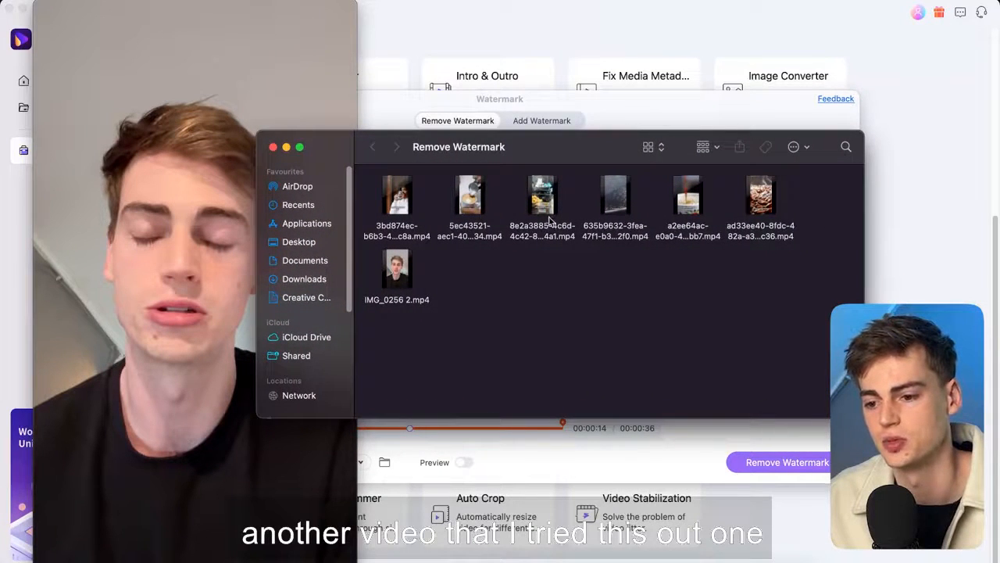
- Play the cleaned 8e2a3885 coffee-shop clip from the Remove Watermark folder in QuickTime
double_click(540, 197)
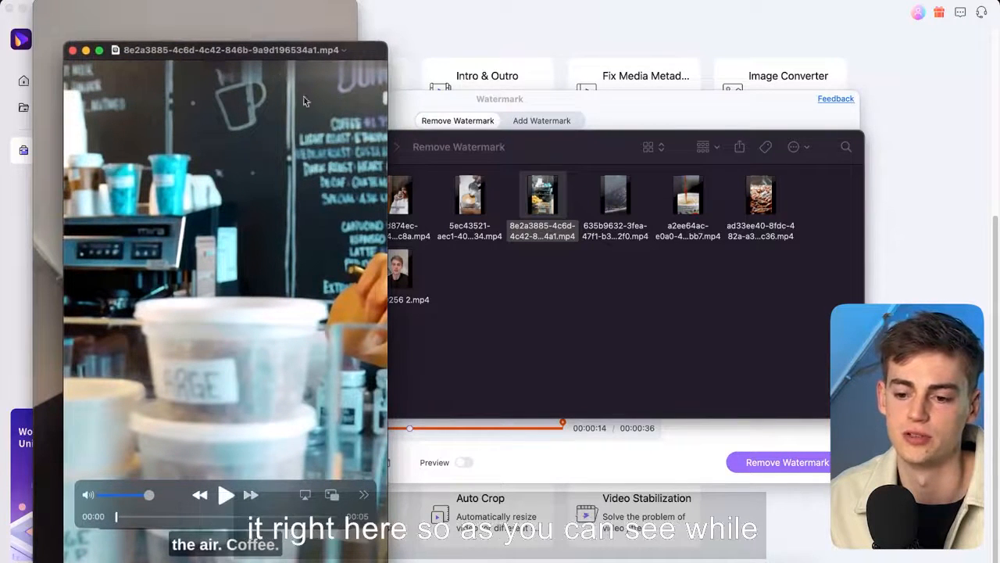
left_click(225, 494)
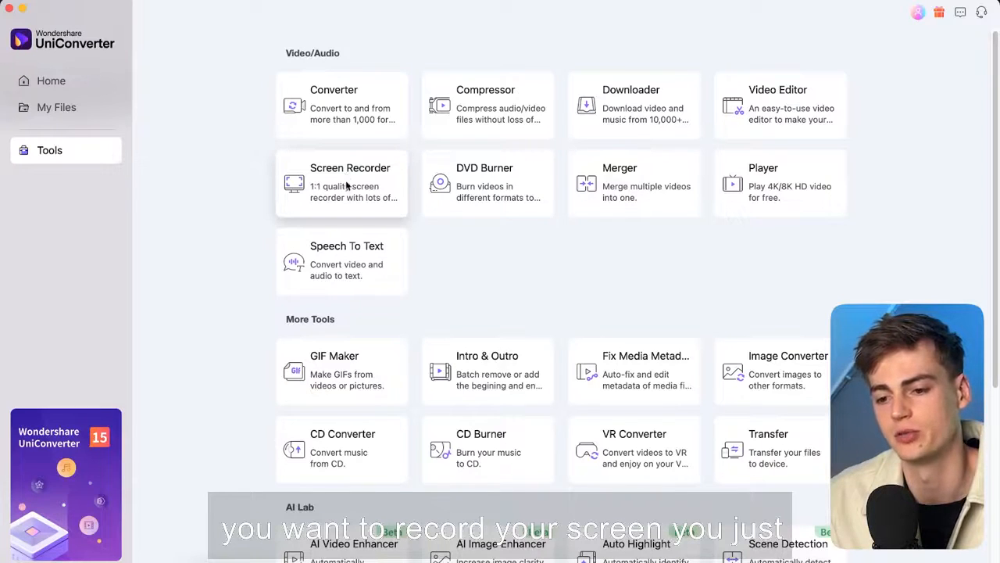
- Launch Screen Recorder full-screen capture over the web page, answering the virtual sound card prompt
left_click(341, 182)
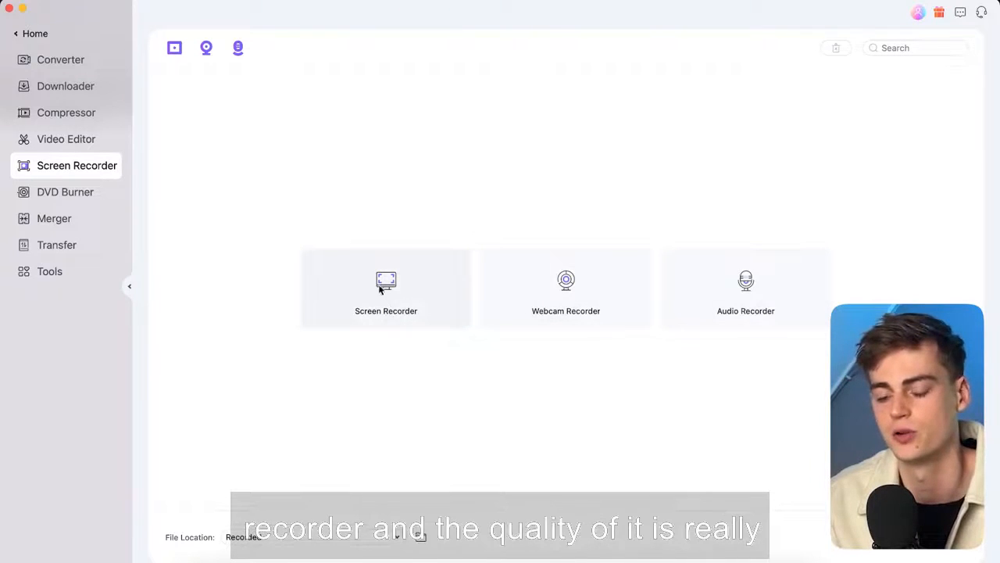
left_click(386, 285)
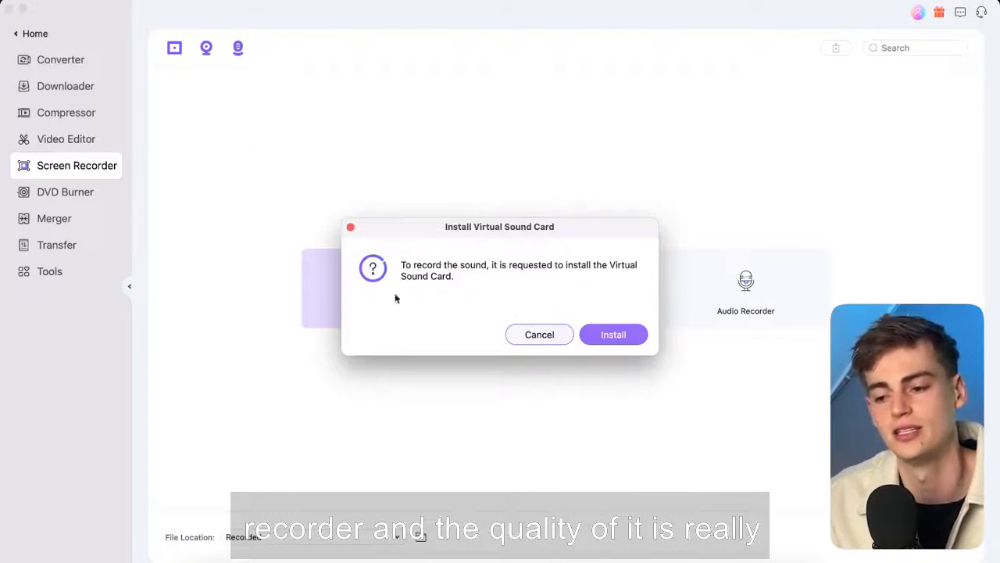
left_click(540, 334)
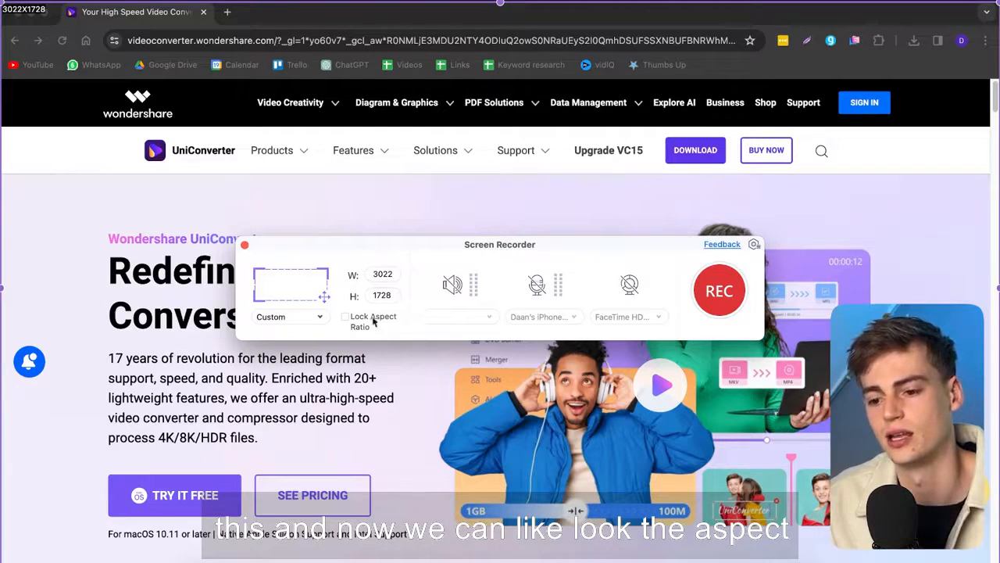
- Record the UniConverter web page with Lock Aspect Ratio on, scrolling the page during capture
left_click(344, 316)
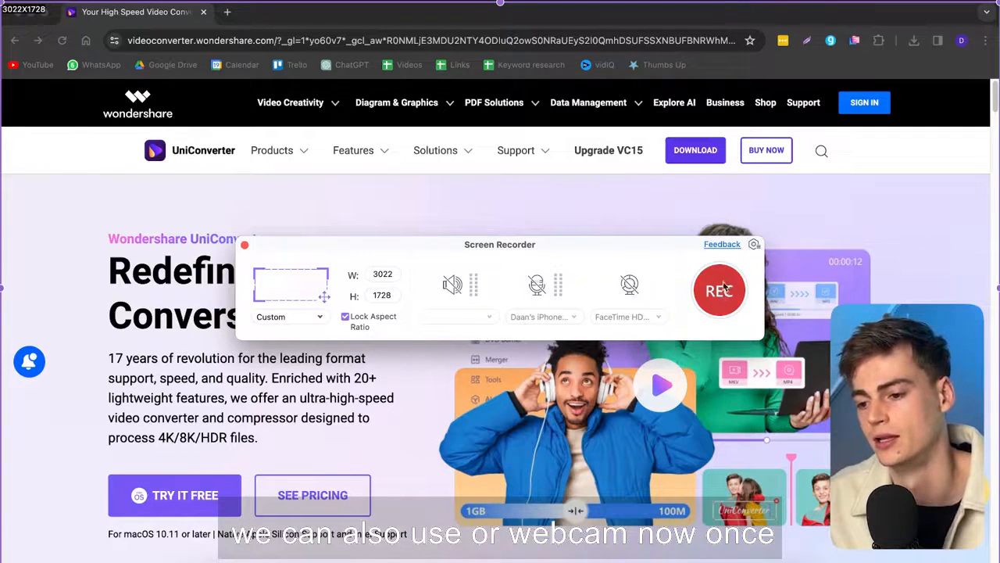
left_click(719, 290)
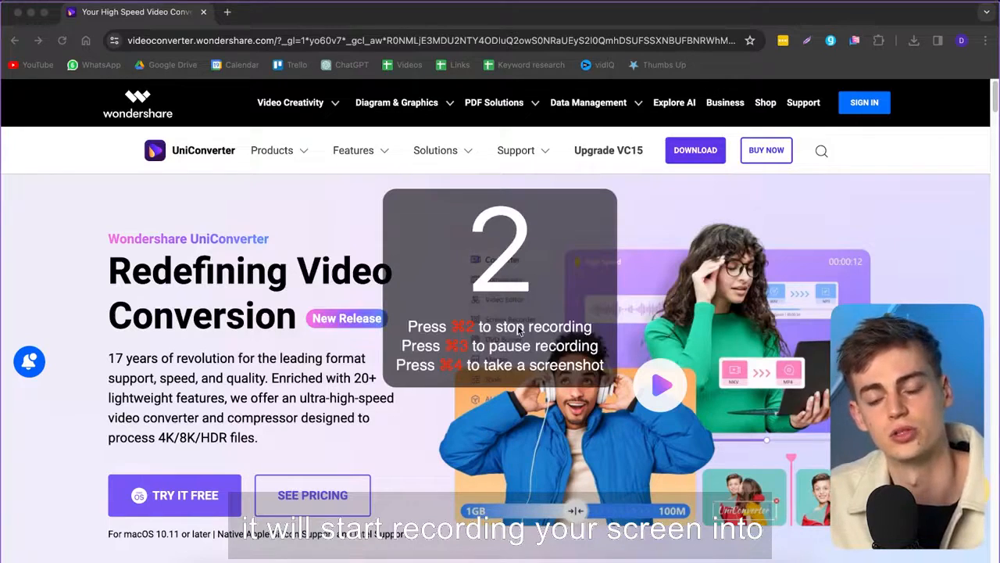
scroll("down", 3)
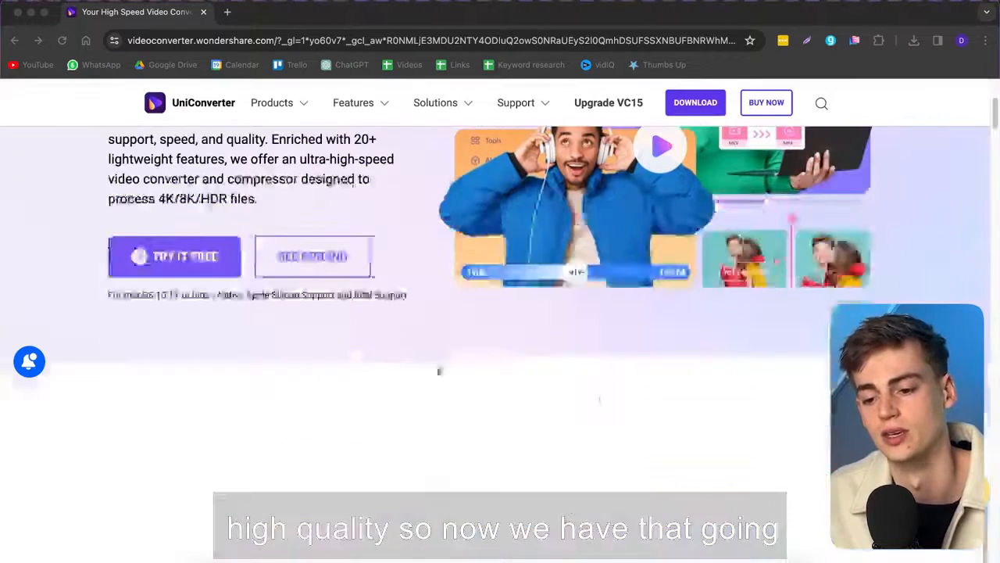
scroll("up", 3)
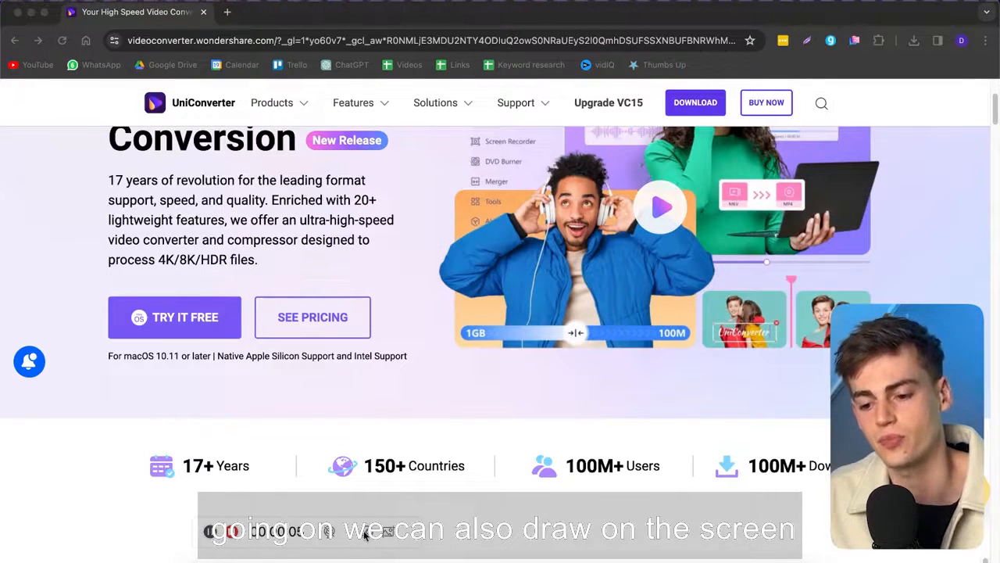
left_click_drag(540, 305, 485, 383)
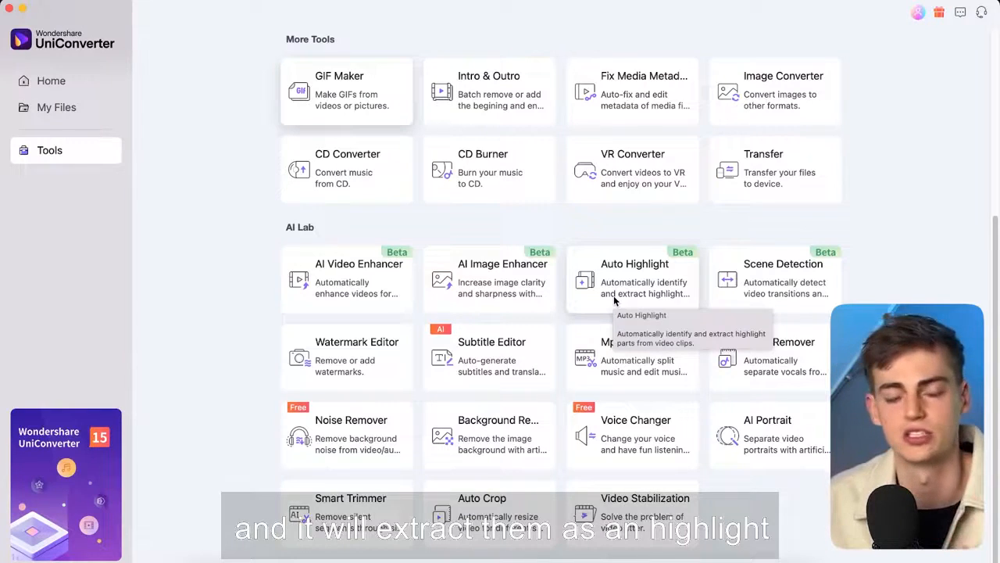
mouse_move(904, 200)
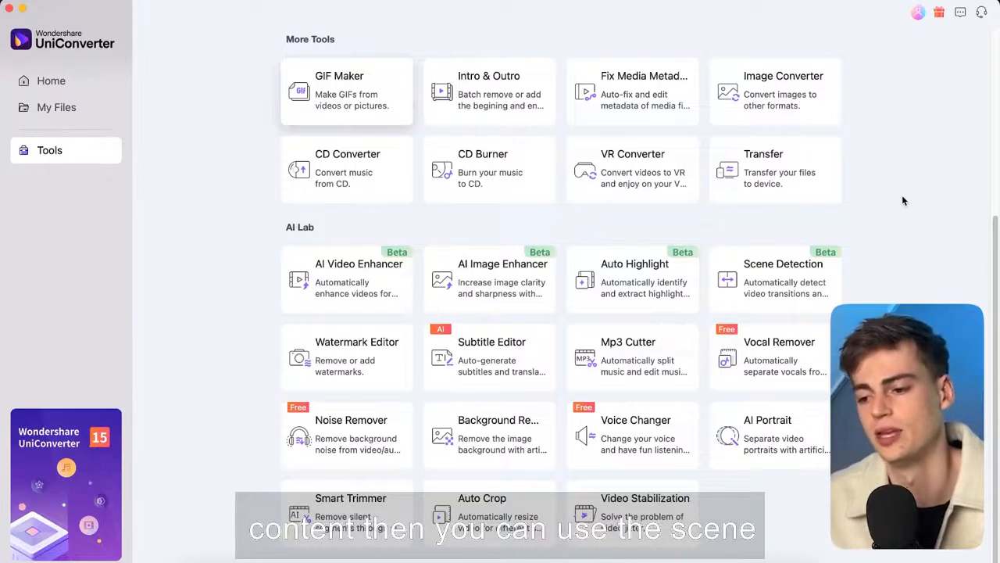
mouse_move(784, 282)
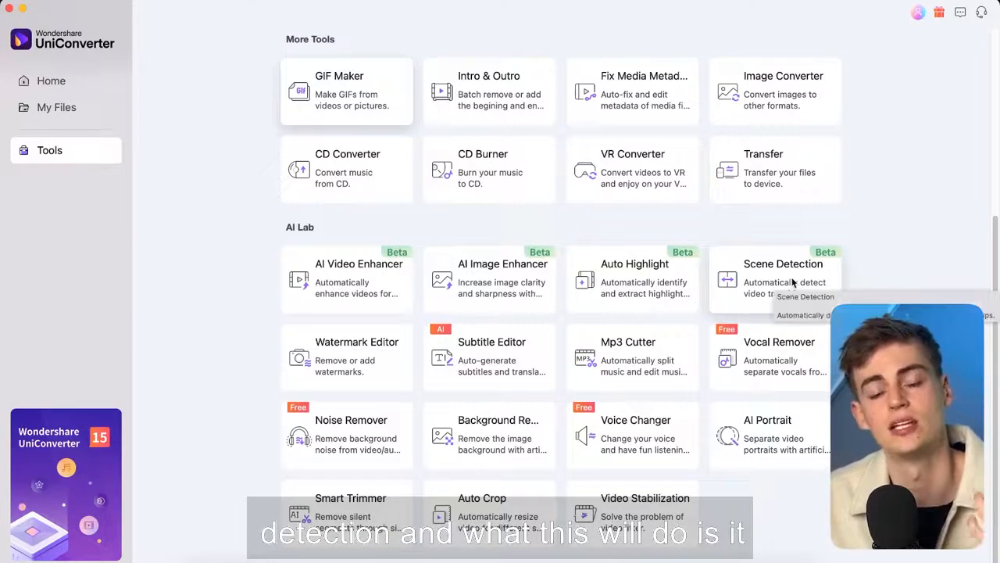